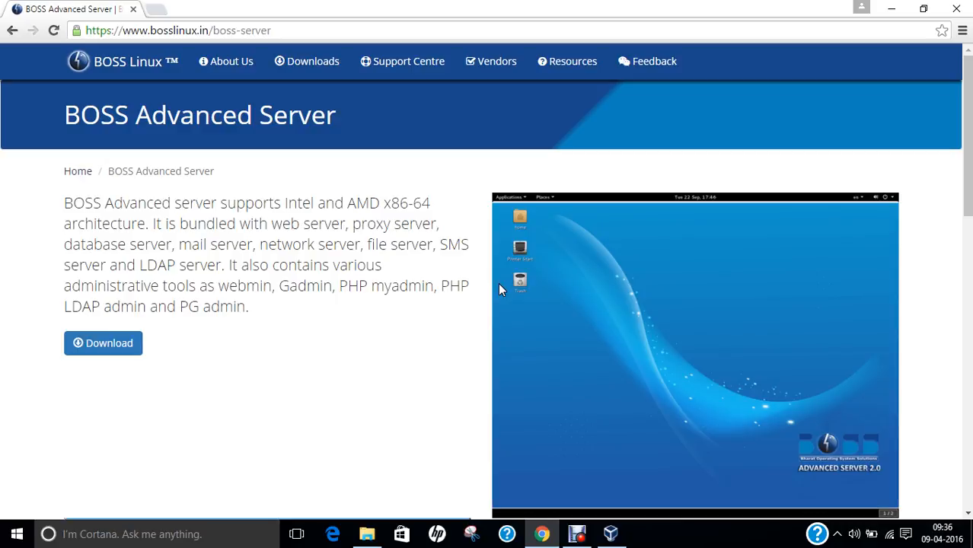
mouse_move(499, 290)
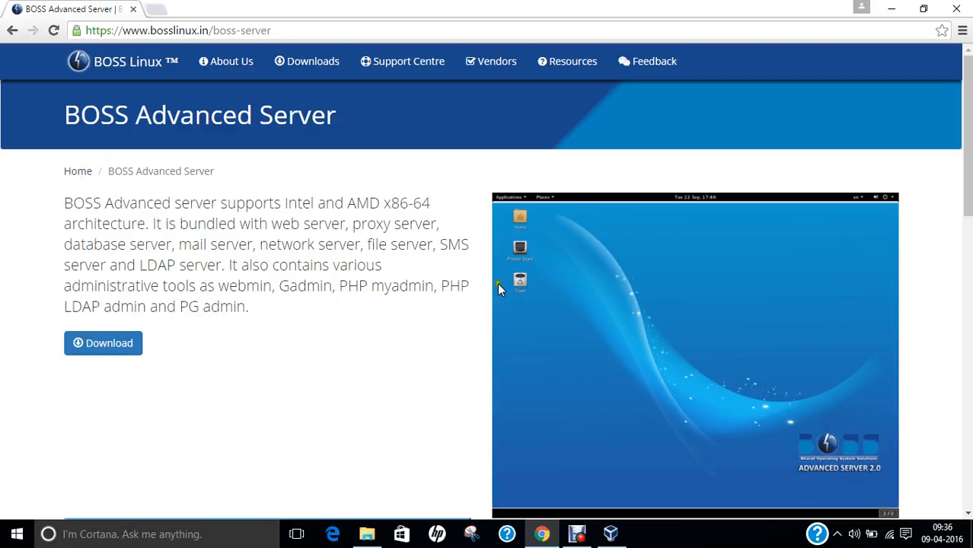
mouse_move(418, 217)
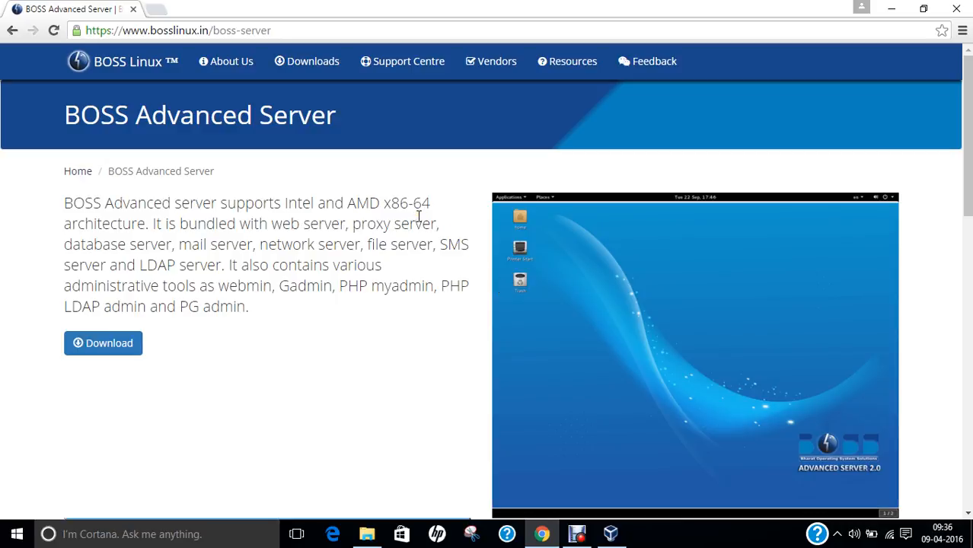
View the BOSS Advanced Server 2.0 ISO's properties (1.23 GB) on the desktop and close them
double_click(310, 223)
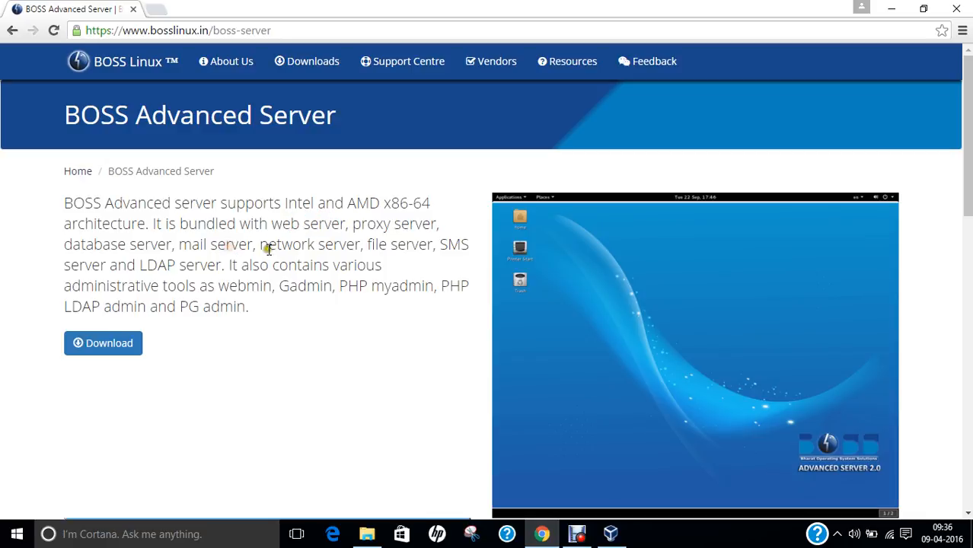
mouse_move(203, 268)
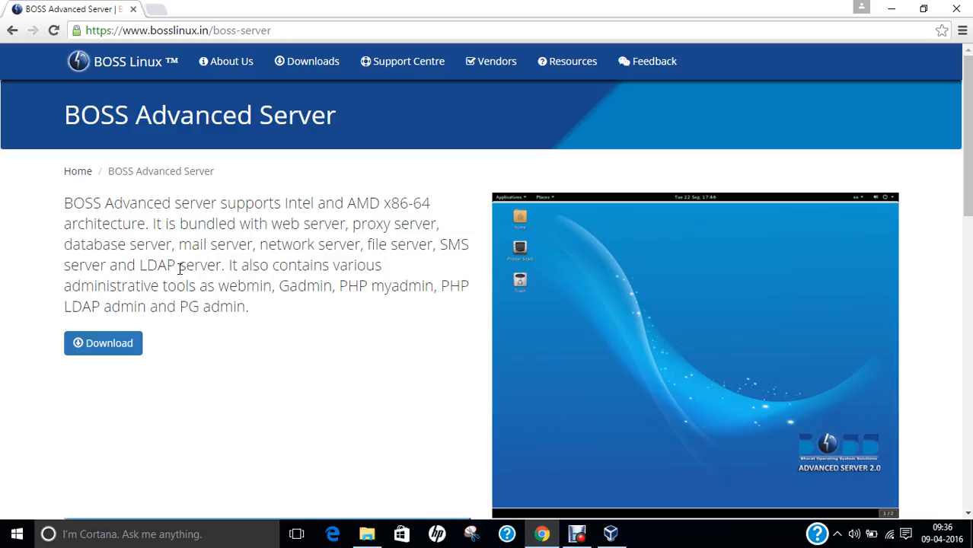
mouse_move(254, 305)
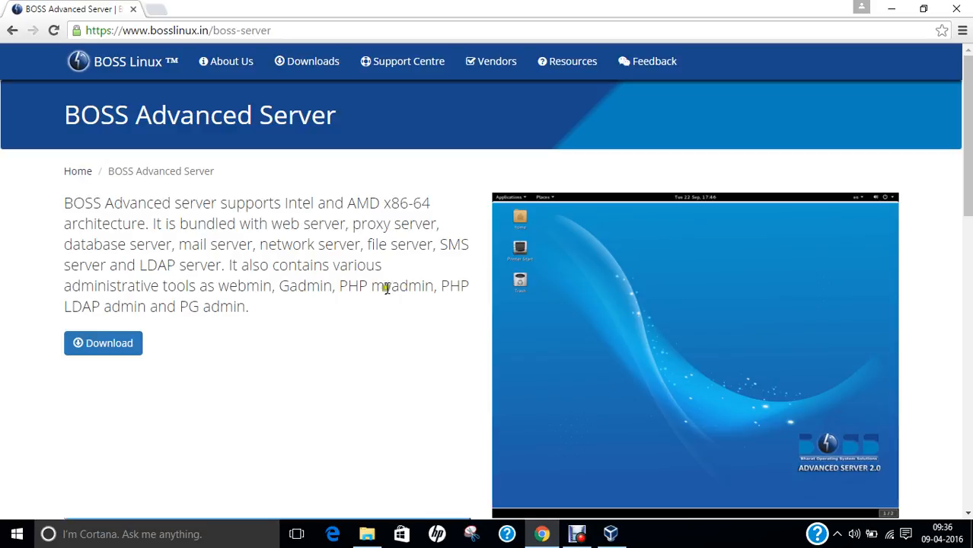
mouse_move(280, 345)
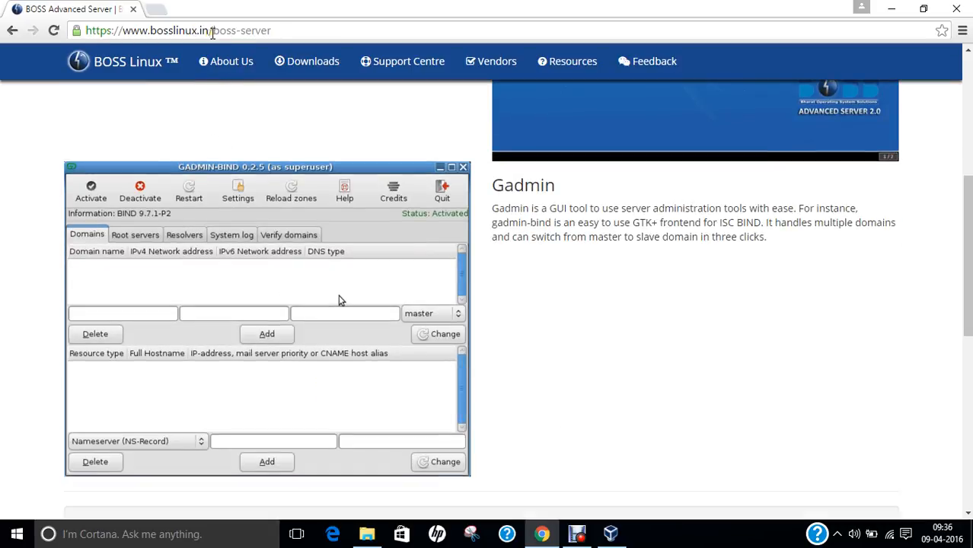
scroll(down, 3)
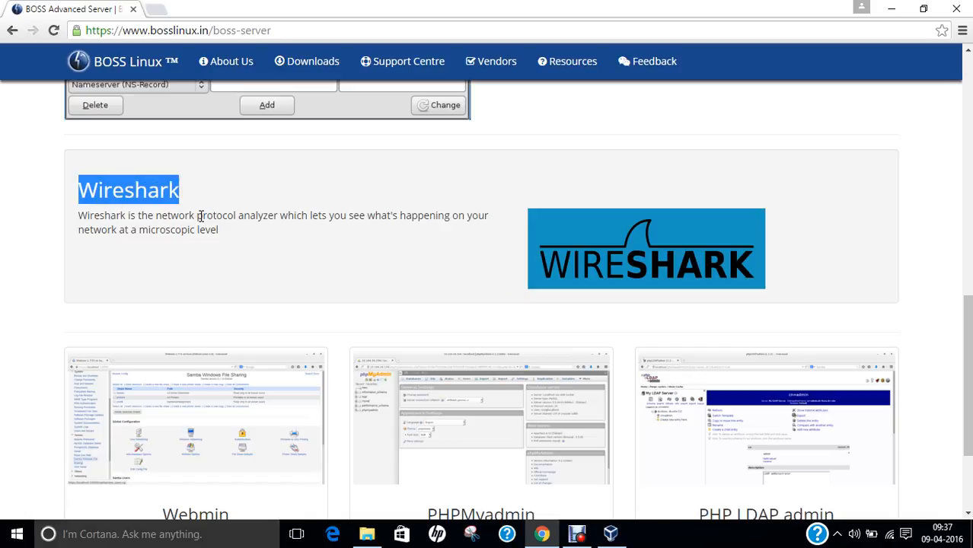
mouse_move(251, 274)
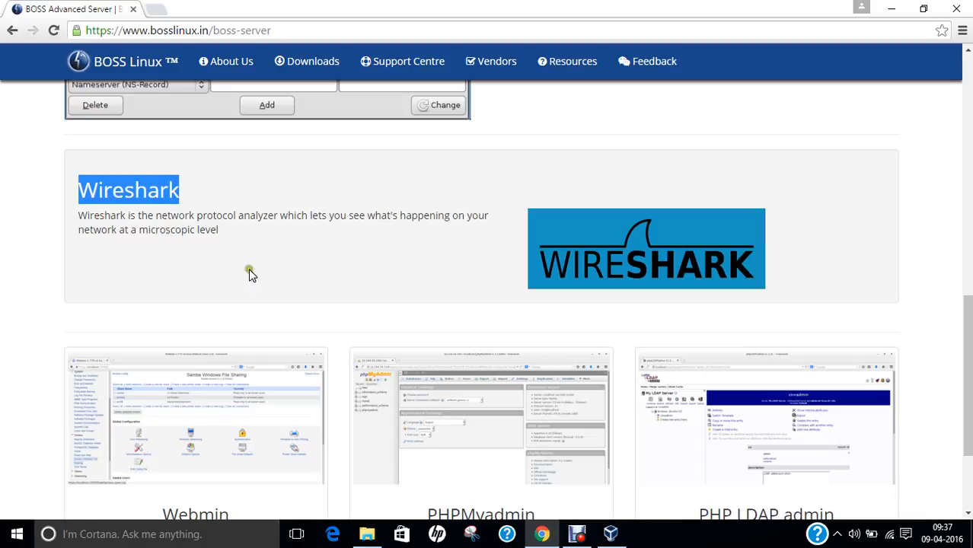
scroll(down, 3)
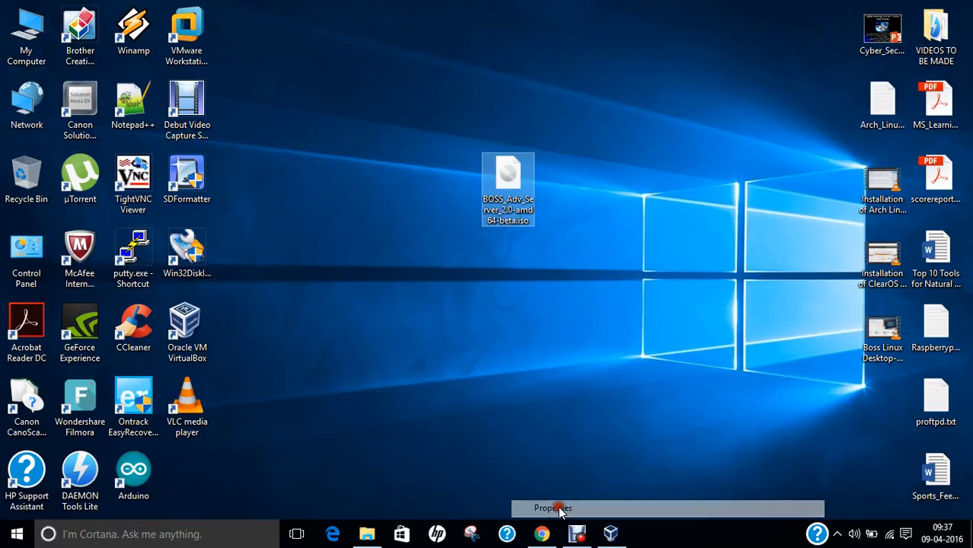
click(553, 508)
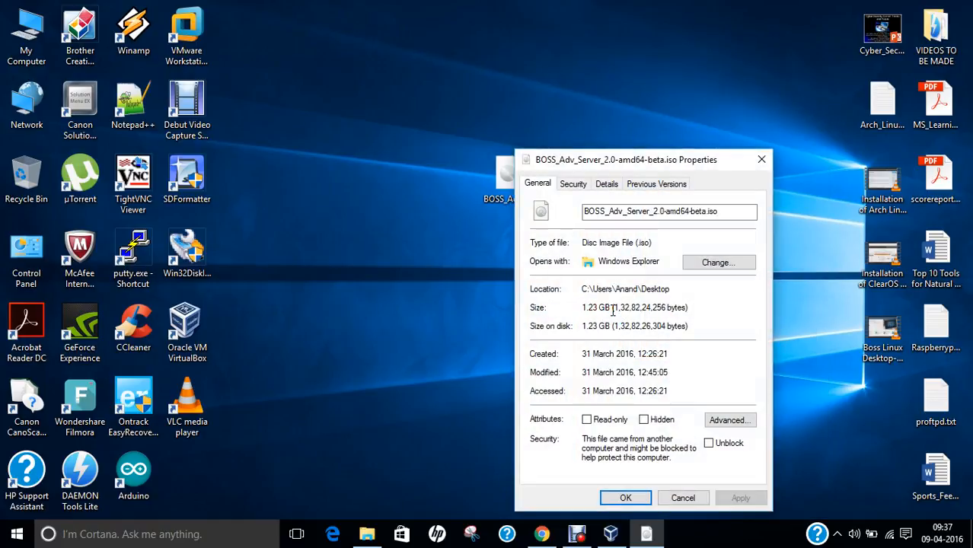
click(682, 497)
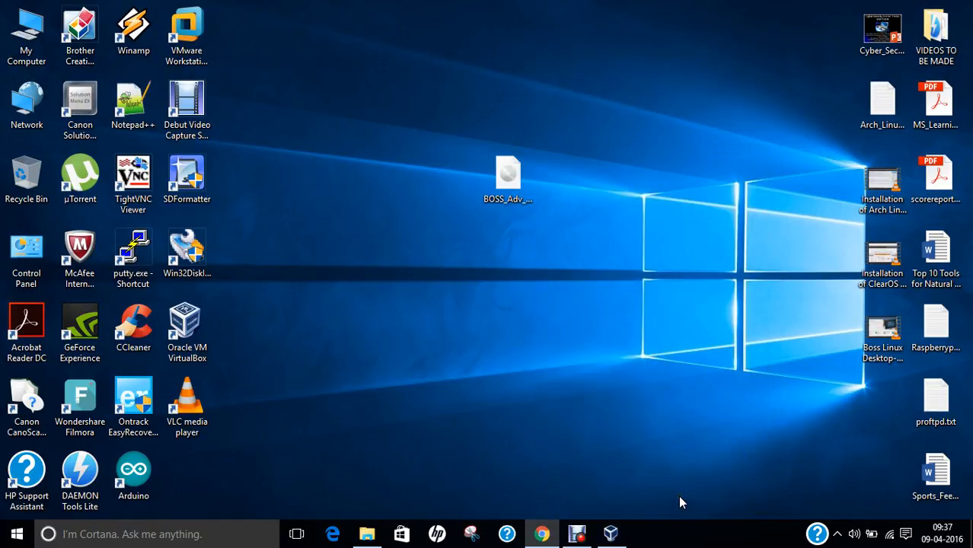
mouse_move(679, 500)
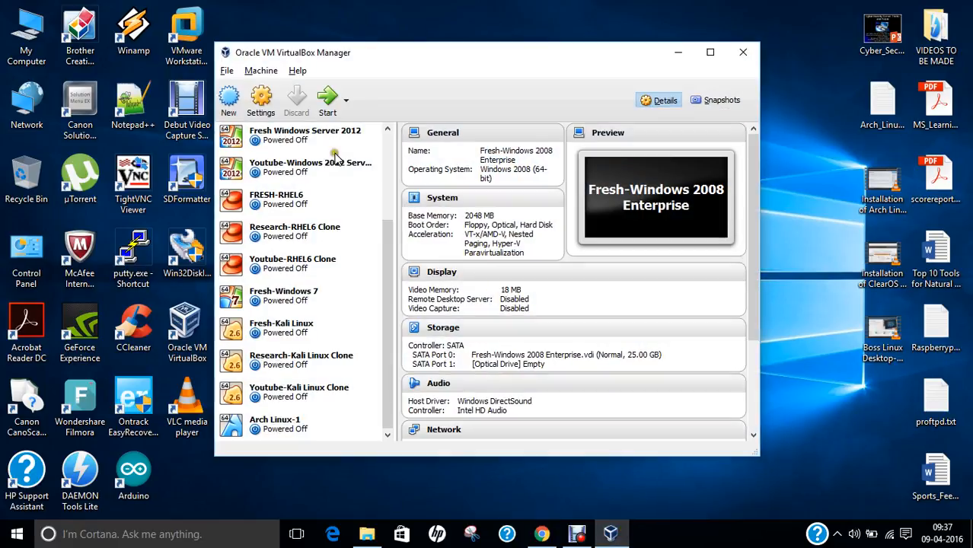
Create a new VM named Boss Linux-Advanced Server 2.0 with 2048 MB memory
click(228, 100)
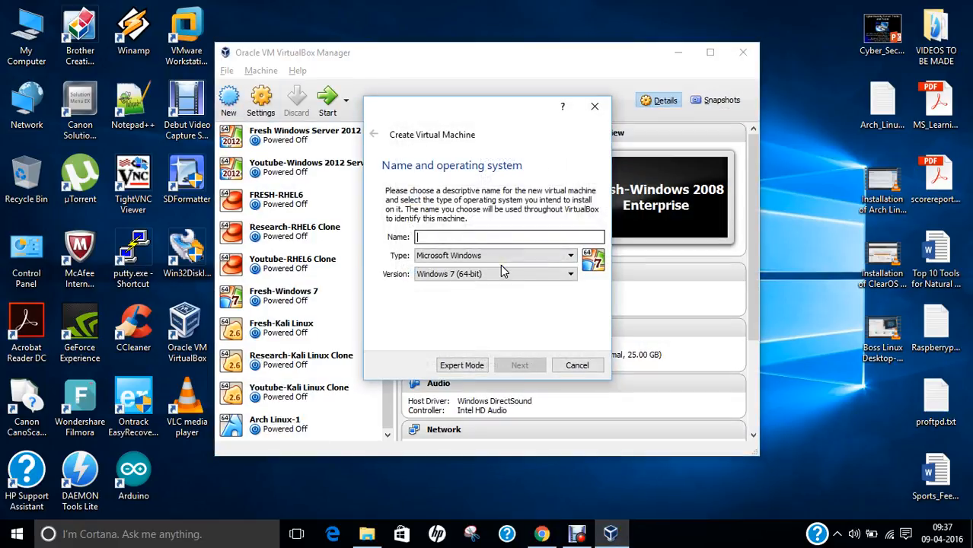
text(Boss Linux-)
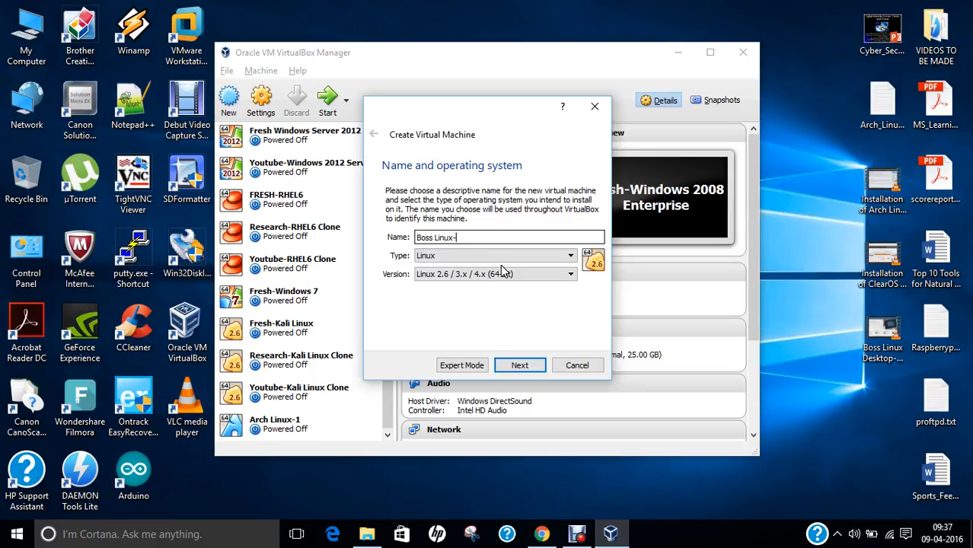
text(Advanced Server 2.0)
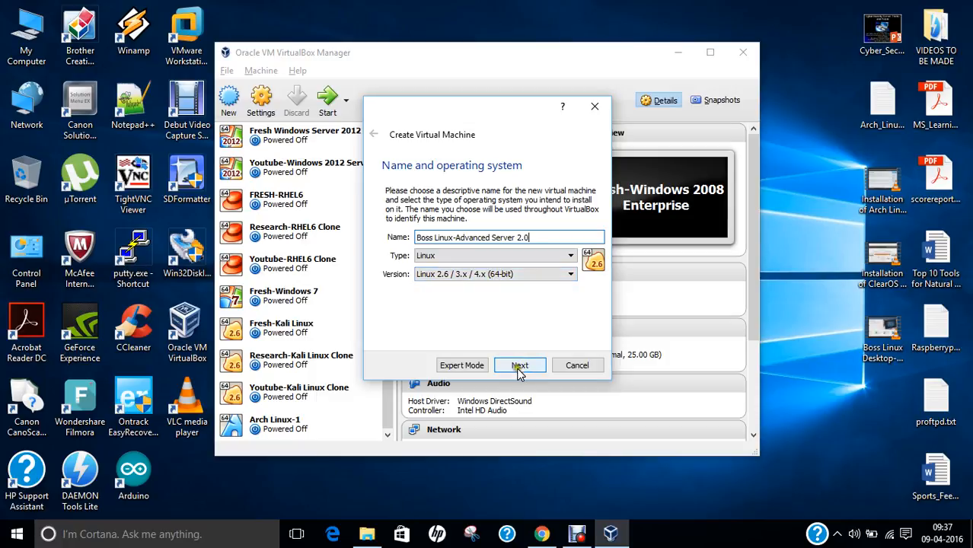
click(521, 366)
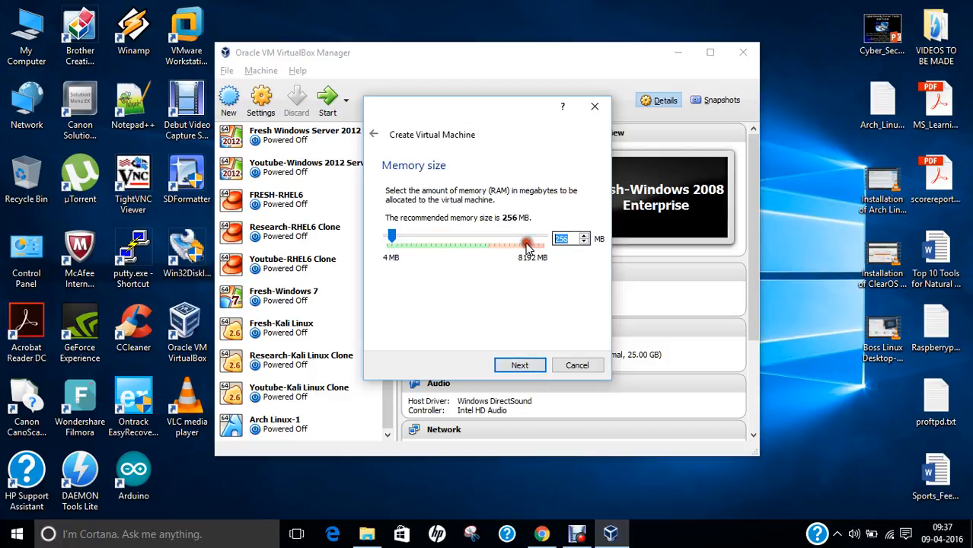
drag(528, 244, 425, 237)
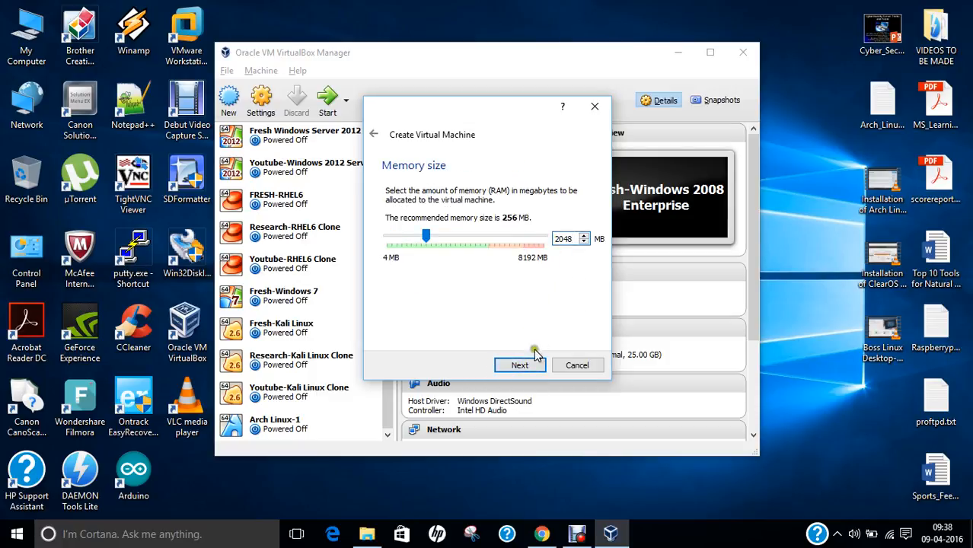
click(520, 366)
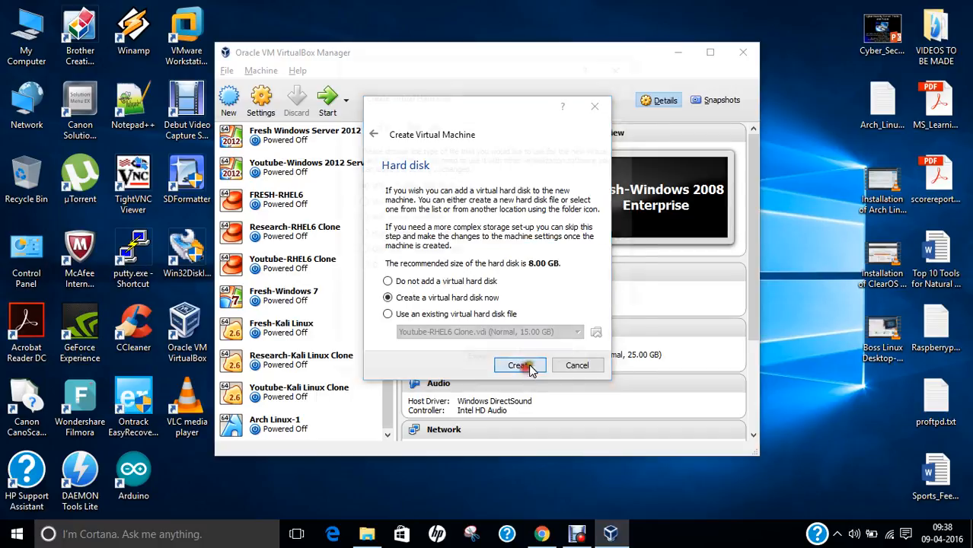
Give it a new dynamically allocated 25 GB virtual disk and finish the machine
click(521, 366)
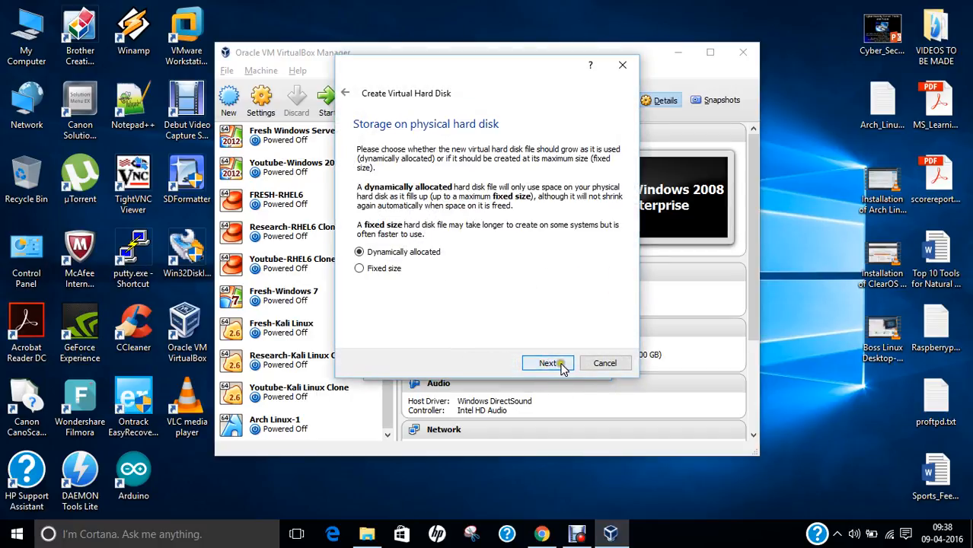
click(548, 362)
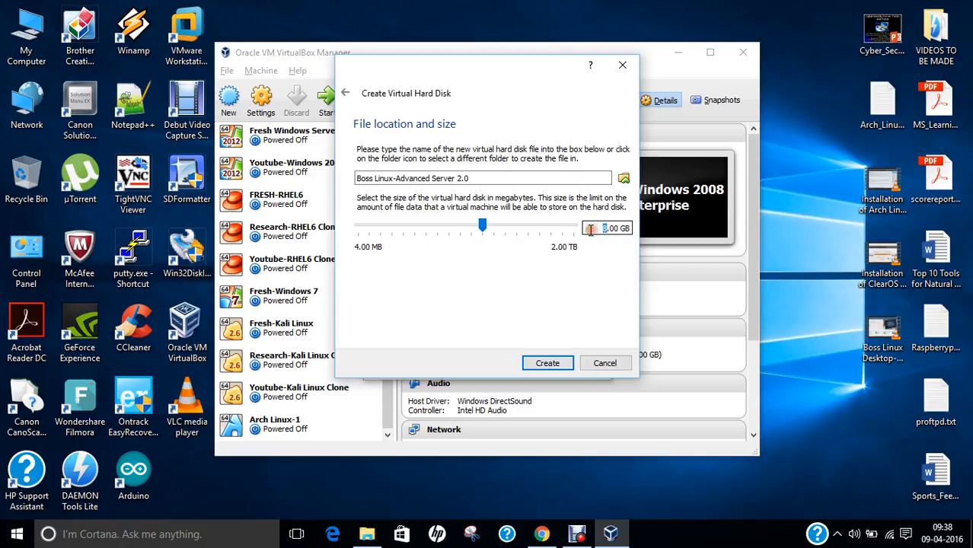
drag(482, 224, 500, 224)
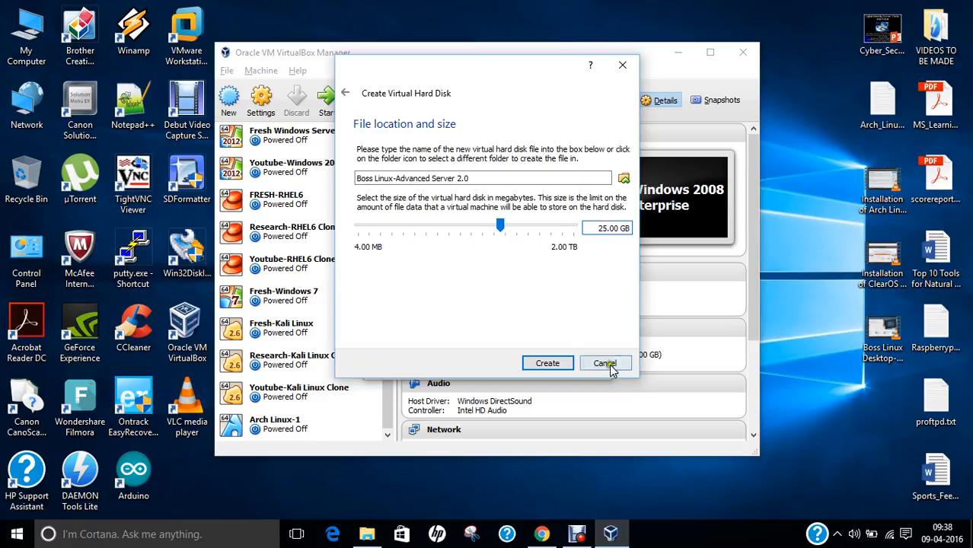
click(606, 362)
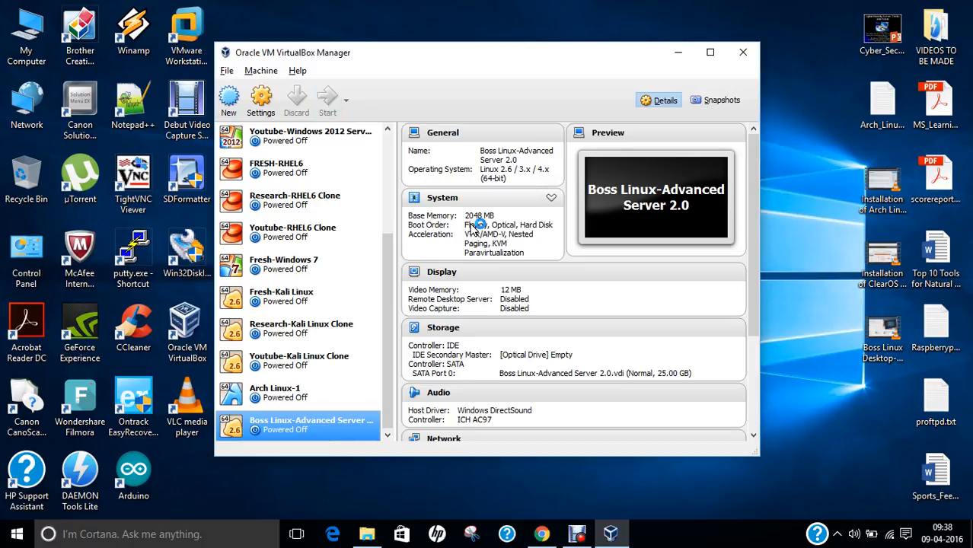
Start the VM with BOSS_Adv_Server_2.0-amd64-beta.iso from the Desktop as its start-up disk
click(328, 99)
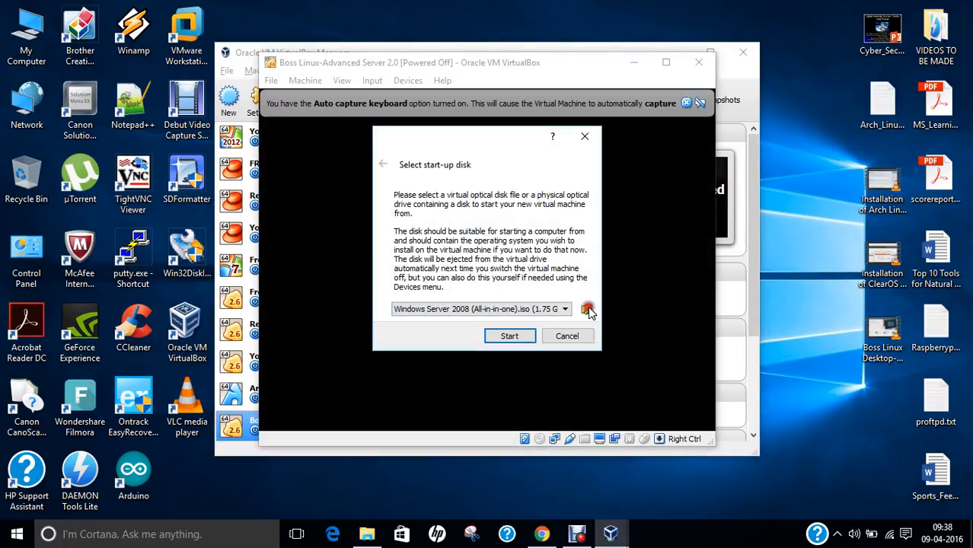
click(588, 308)
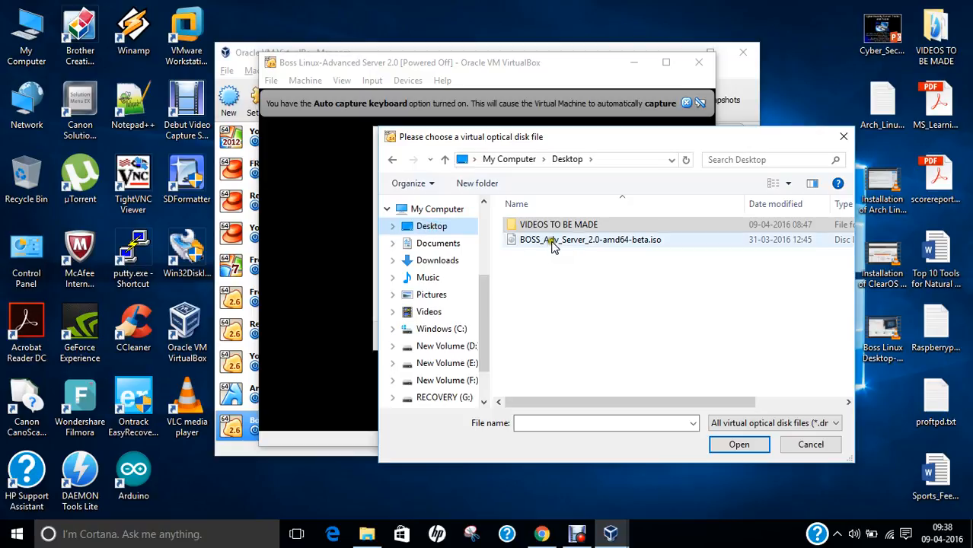
click(591, 239)
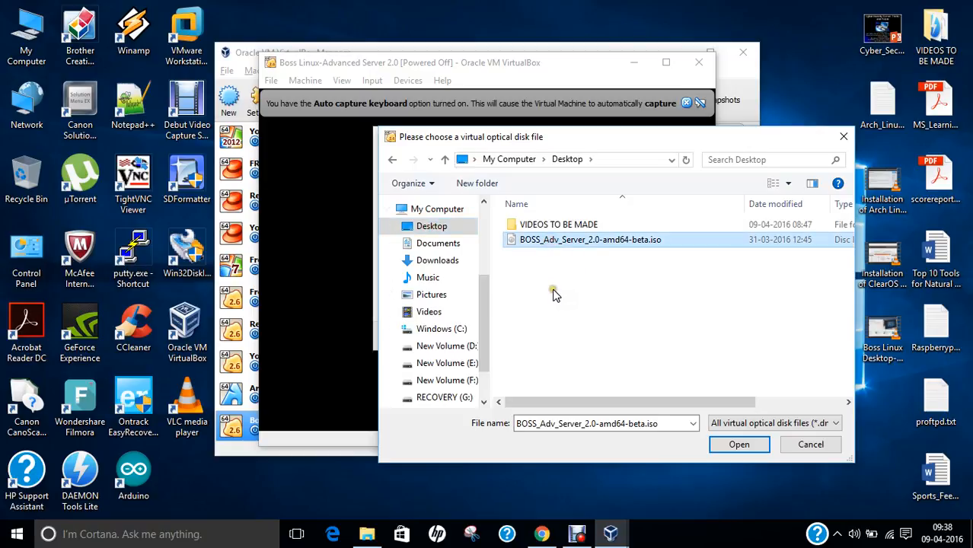
mouse_move(621, 245)
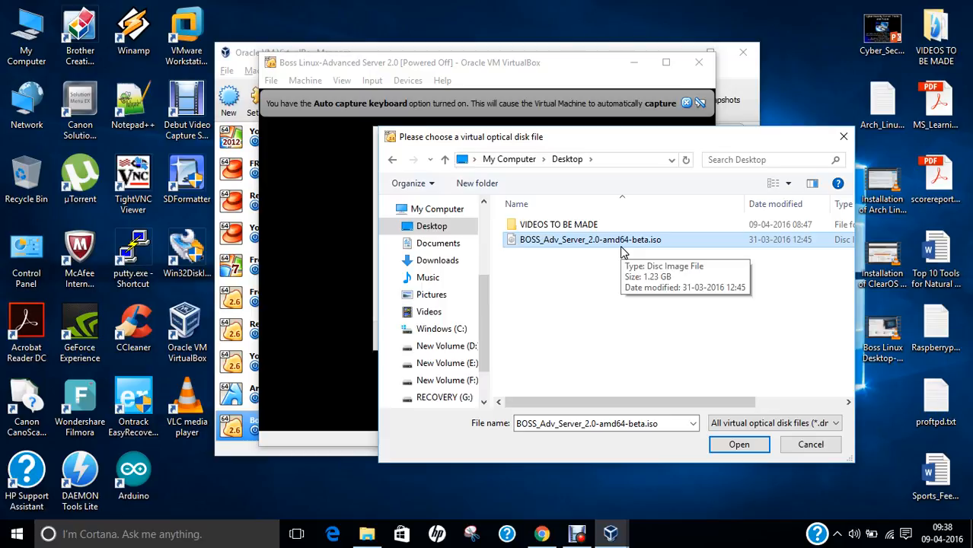
mouse_move(621, 246)
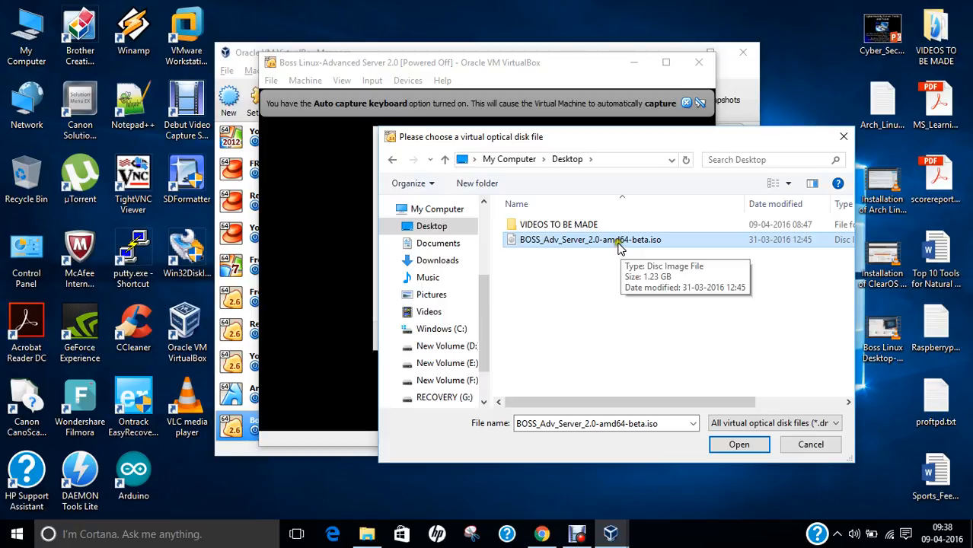
click(737, 445)
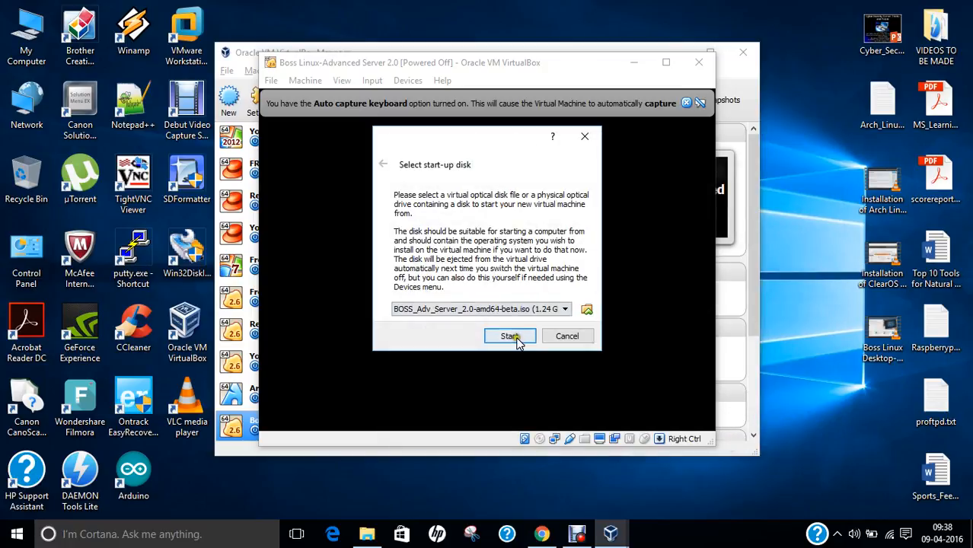
click(509, 337)
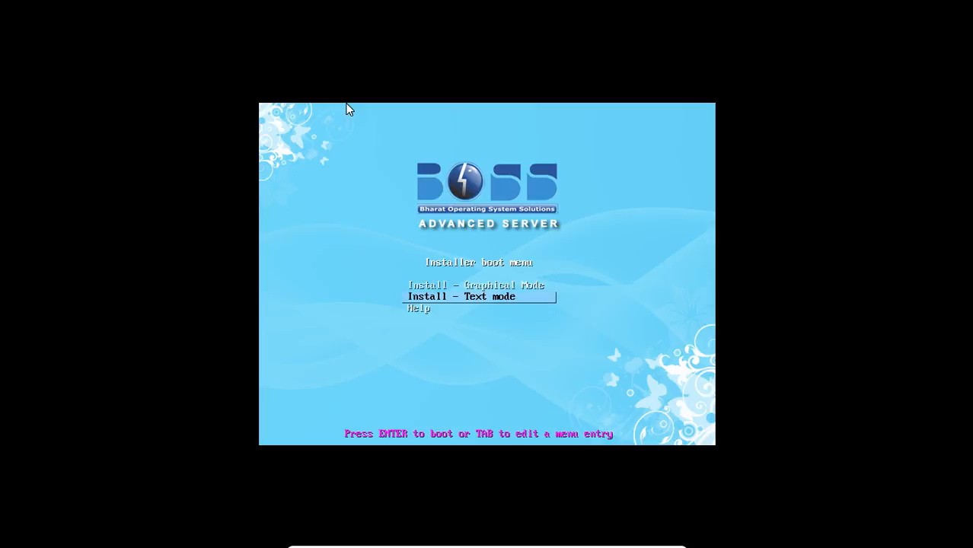
Choose Install - Graphical Mode in the BOSS boot menu and boot it
key(up)
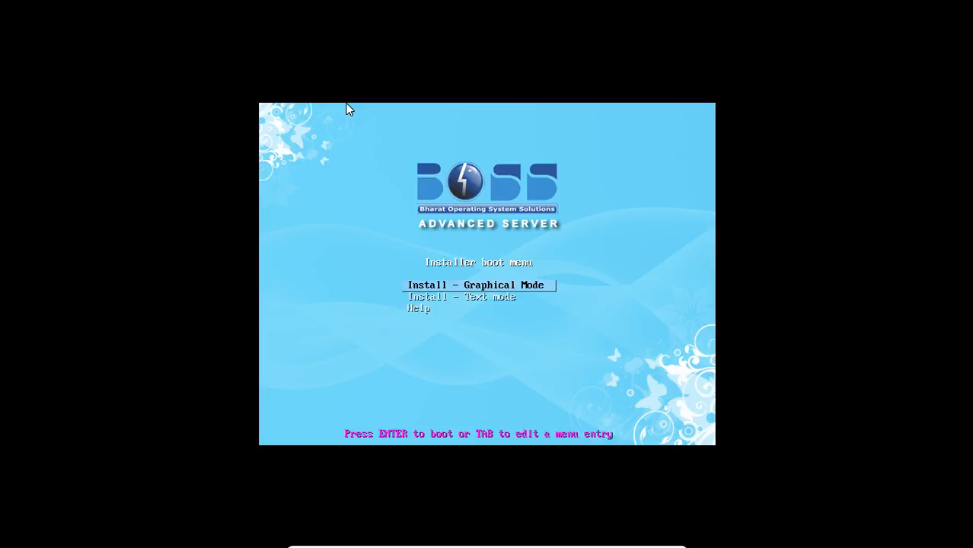
key(down)
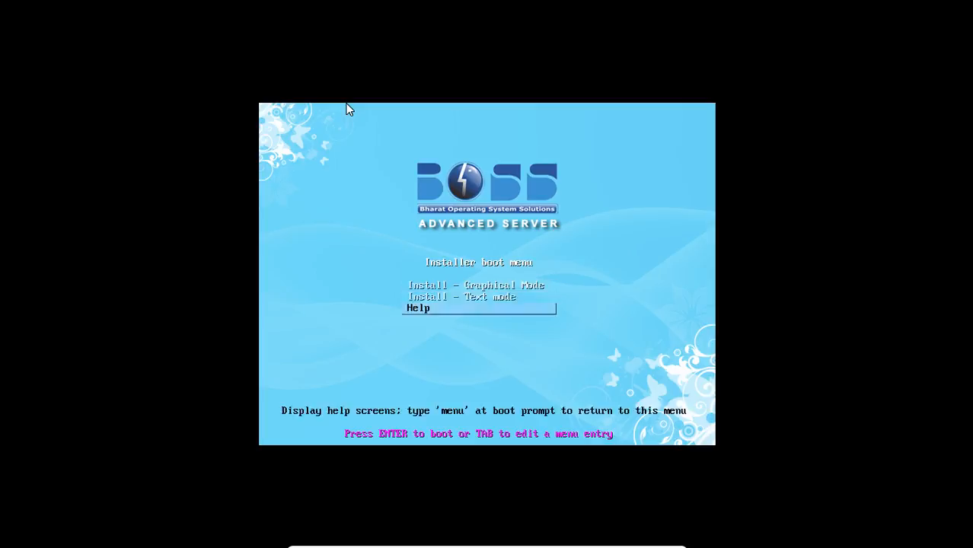
key(up)
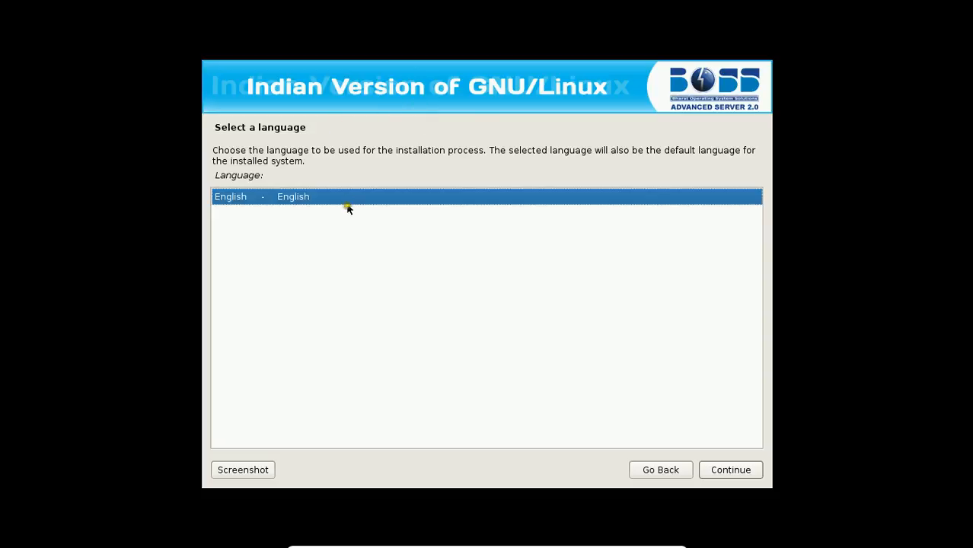
Accept English, location India, USA keyboard, hostname boss and the domain name
click(729, 469)
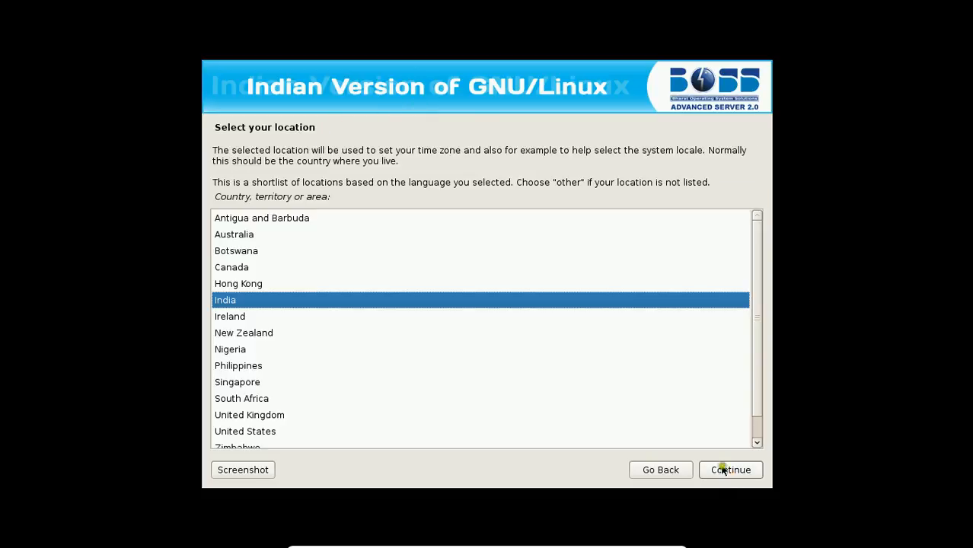
click(730, 469)
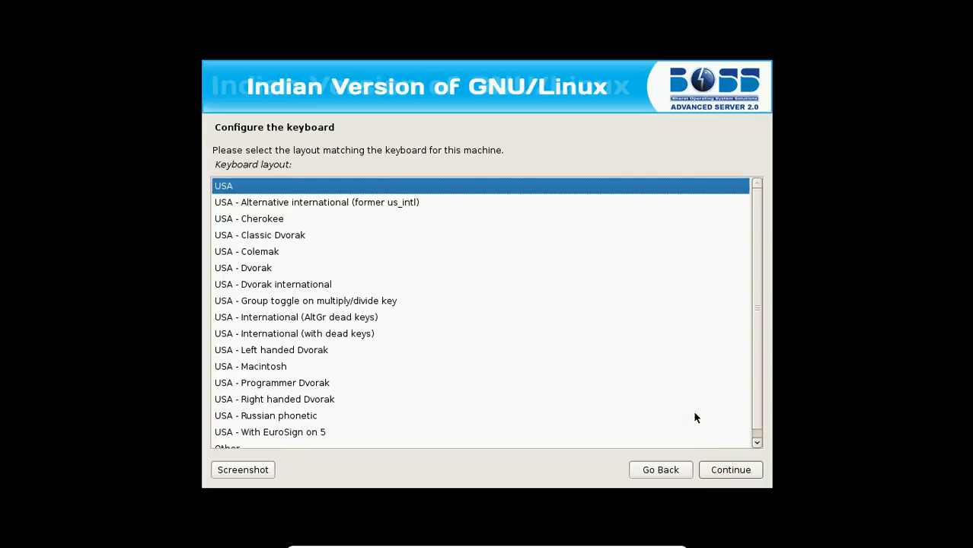
click(730, 469)
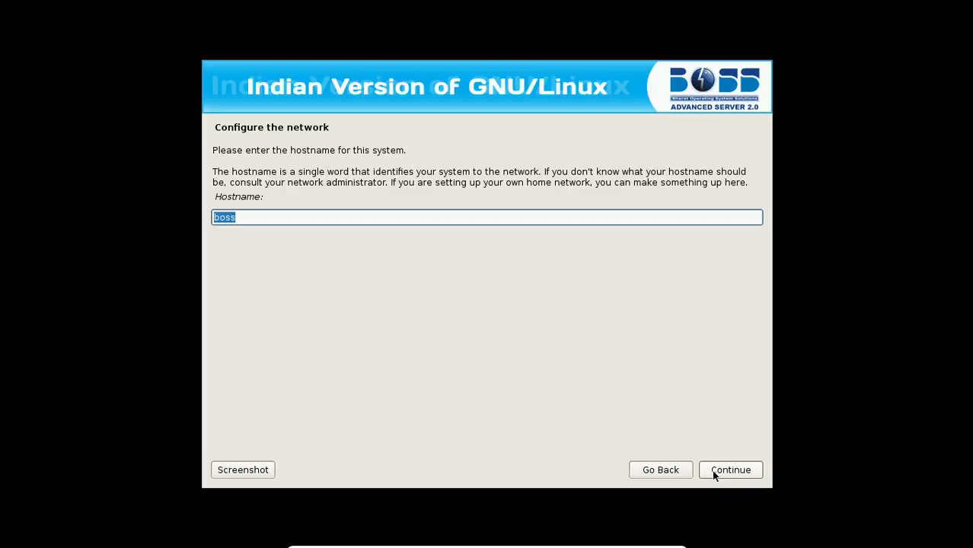
click(730, 469)
text(b)
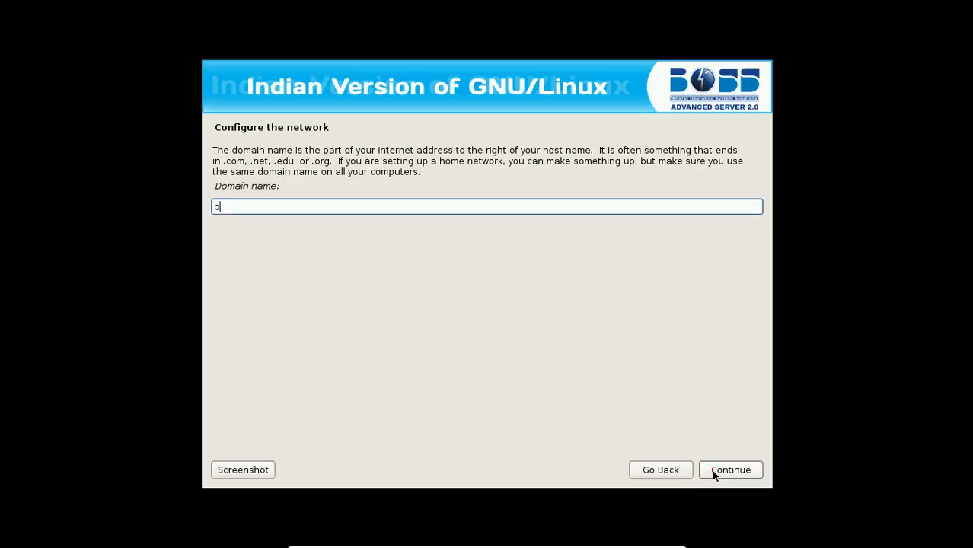
click(729, 469)
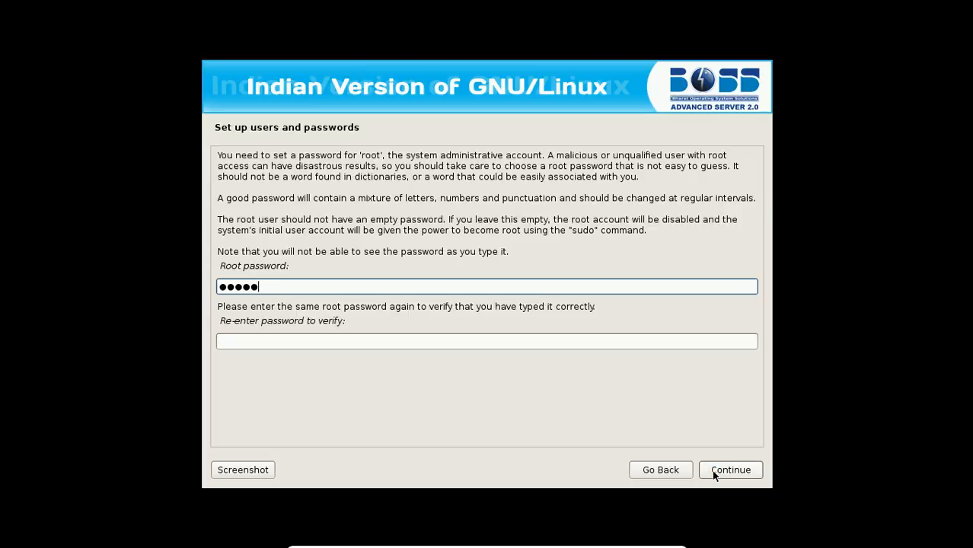
Accept the root password and create user 'anand nayyar' with a password
click(730, 469)
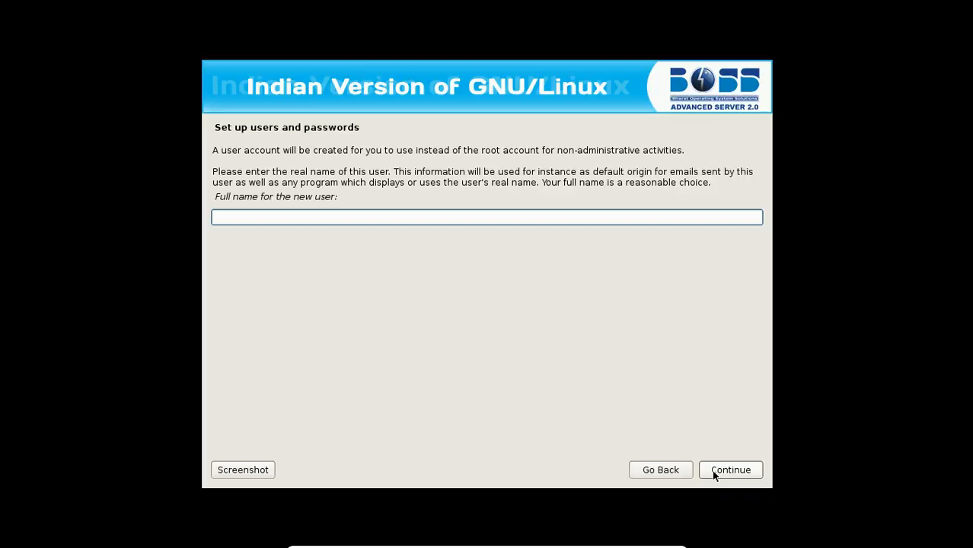
text(anand nayyar)
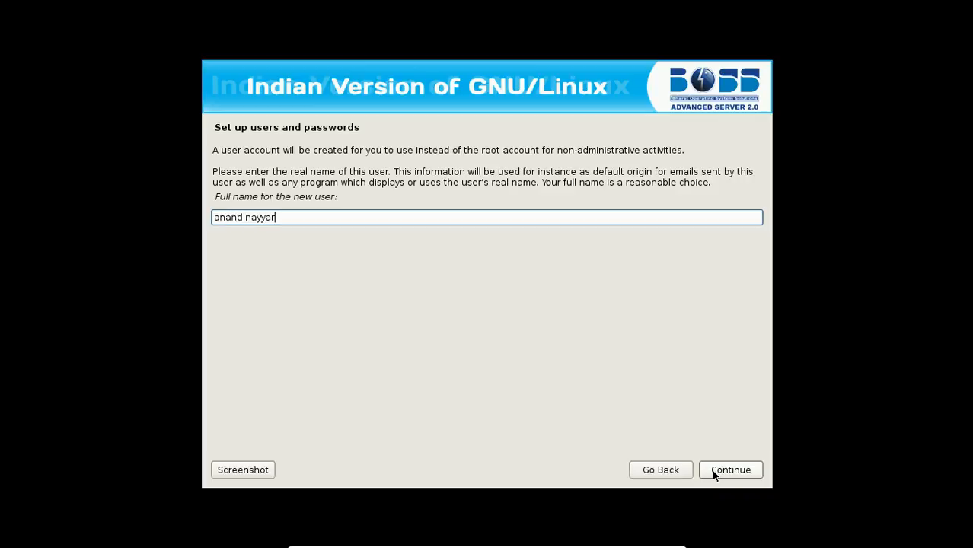
click(730, 470)
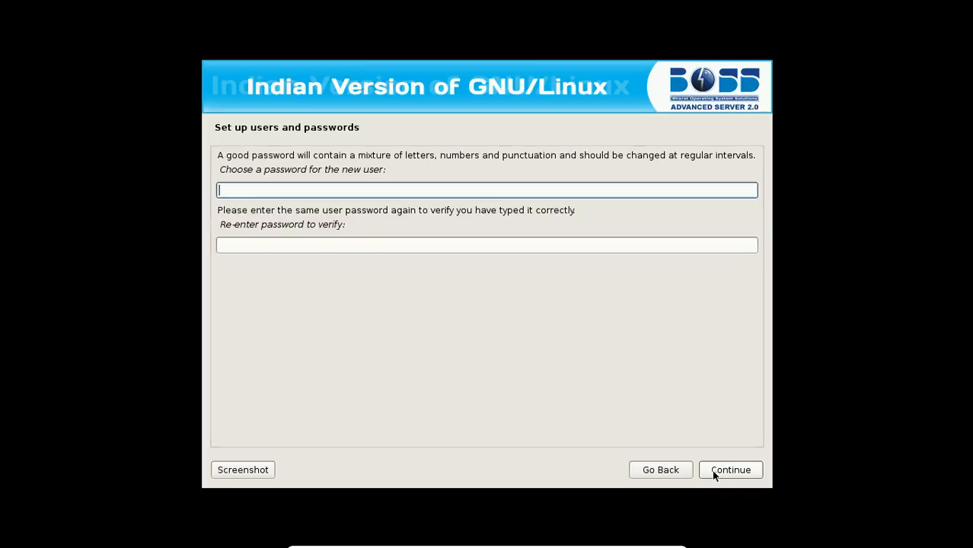
text(••••)
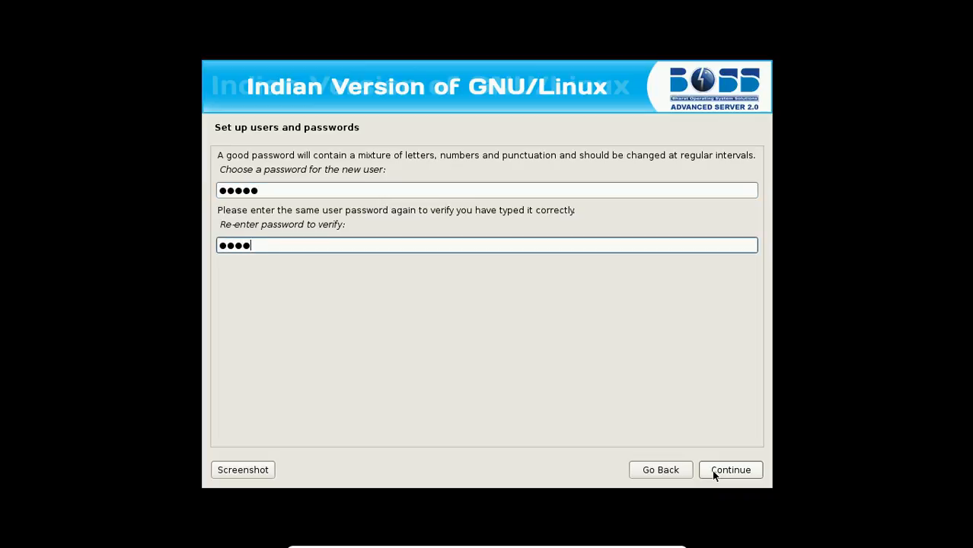
click(730, 469)
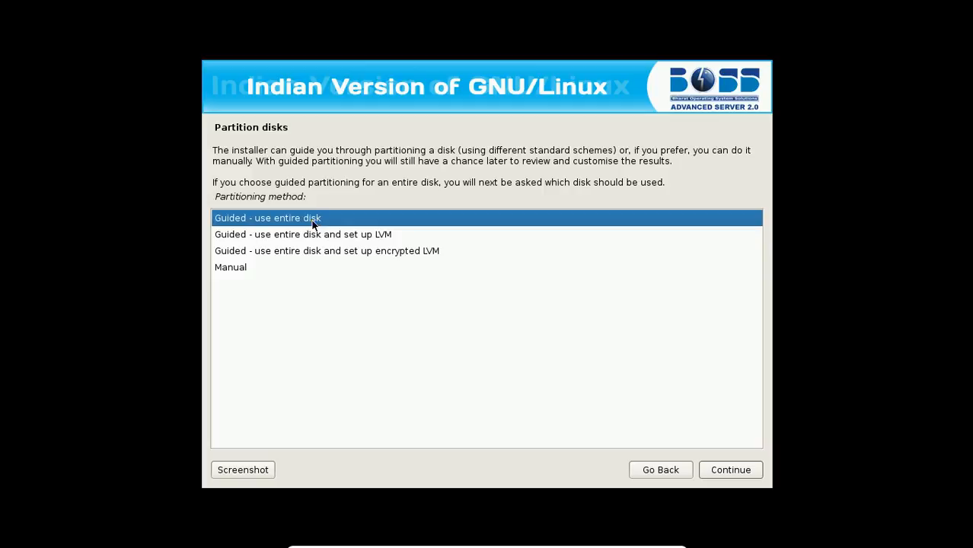
mouse_move(570, 469)
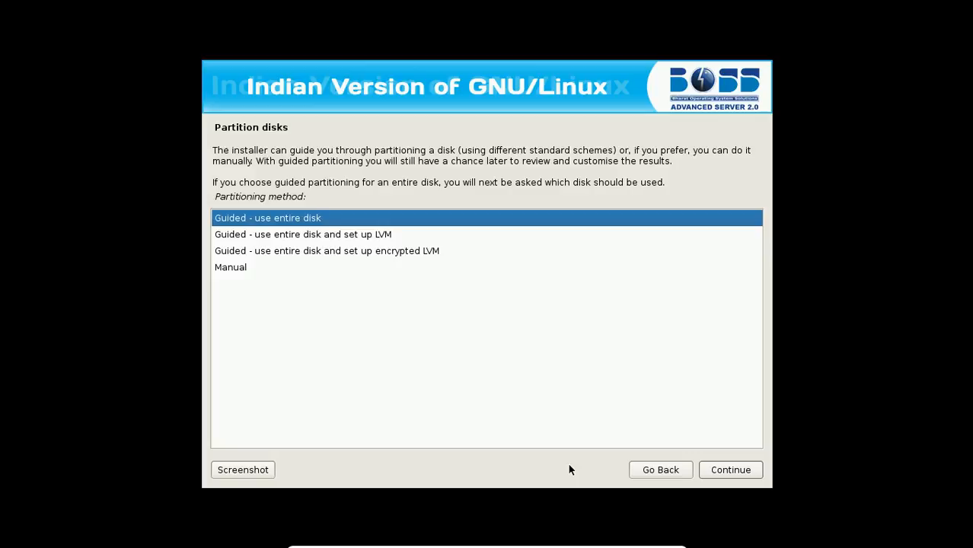
Use the entire 26.8 GB VBOX HARDDISK with all files in one partition and write the changes
click(730, 469)
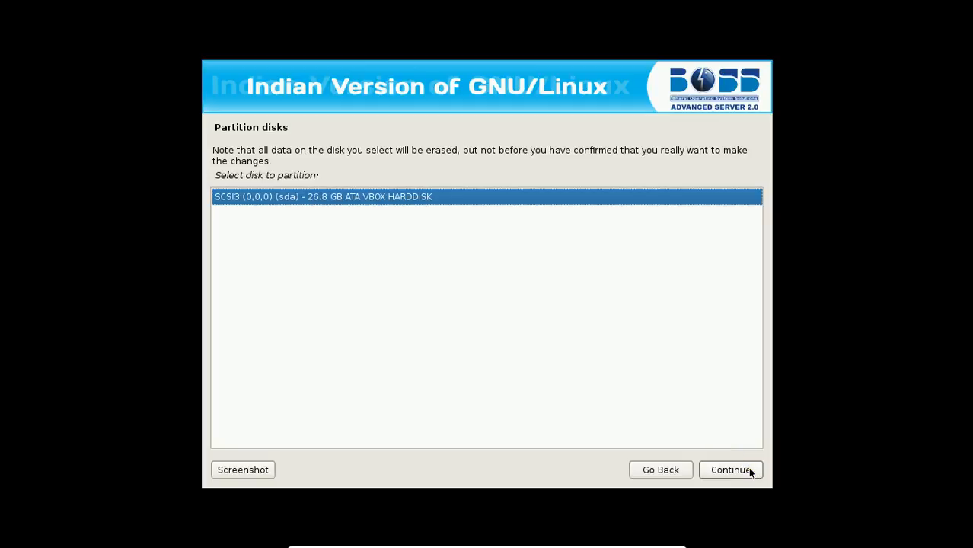
click(730, 469)
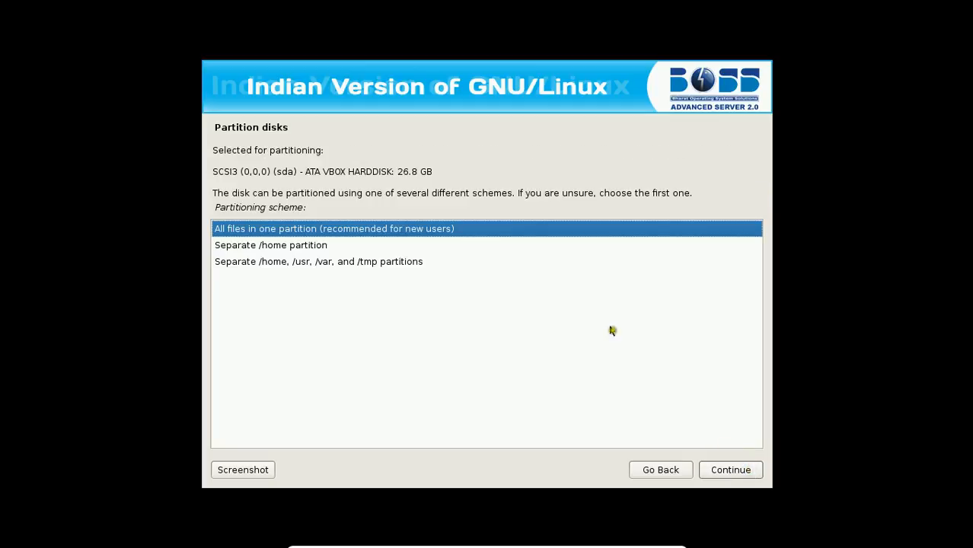
click(730, 469)
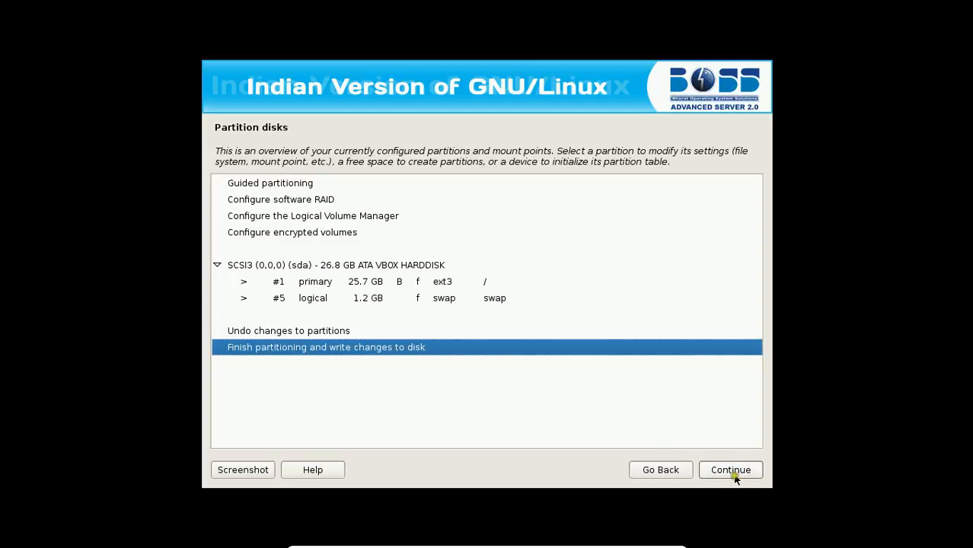
click(730, 469)
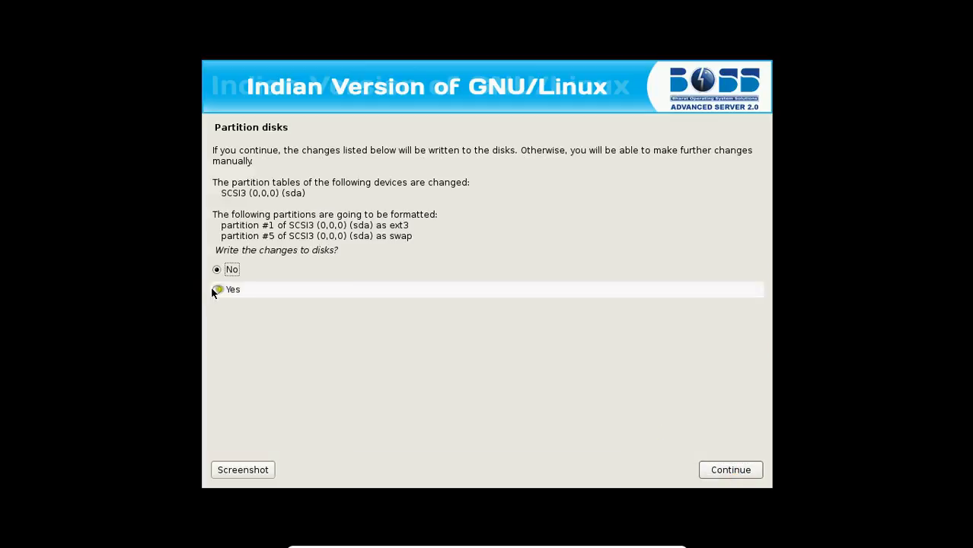
click(729, 469)
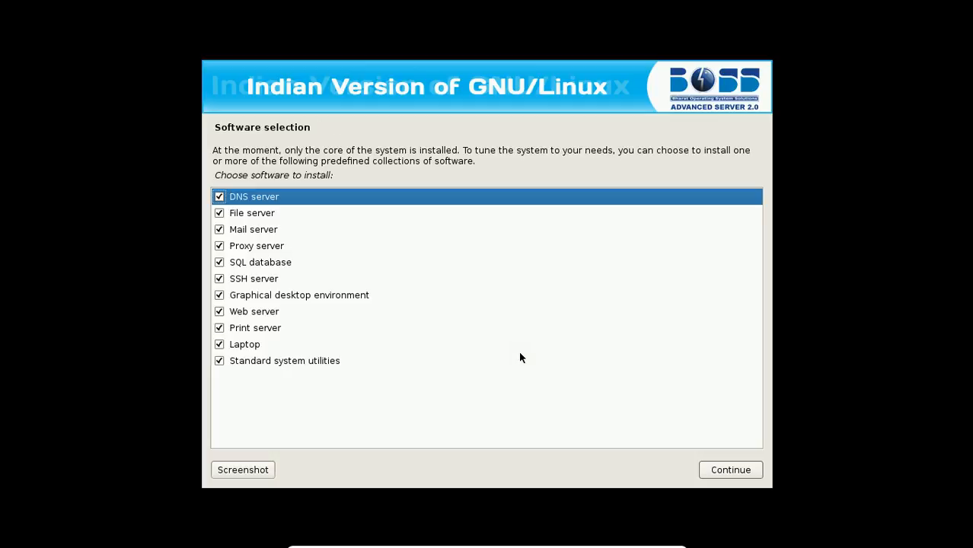
mouse_move(268, 204)
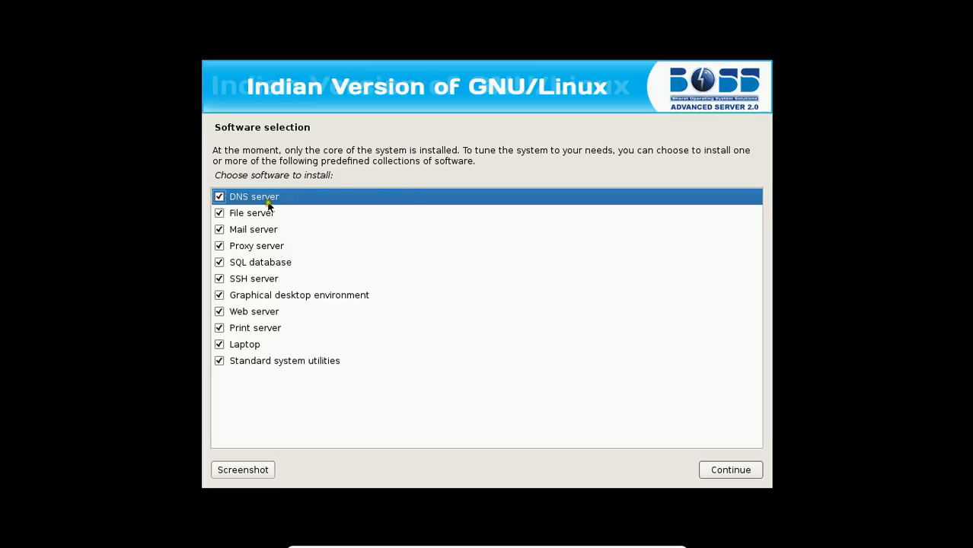
mouse_move(269, 230)
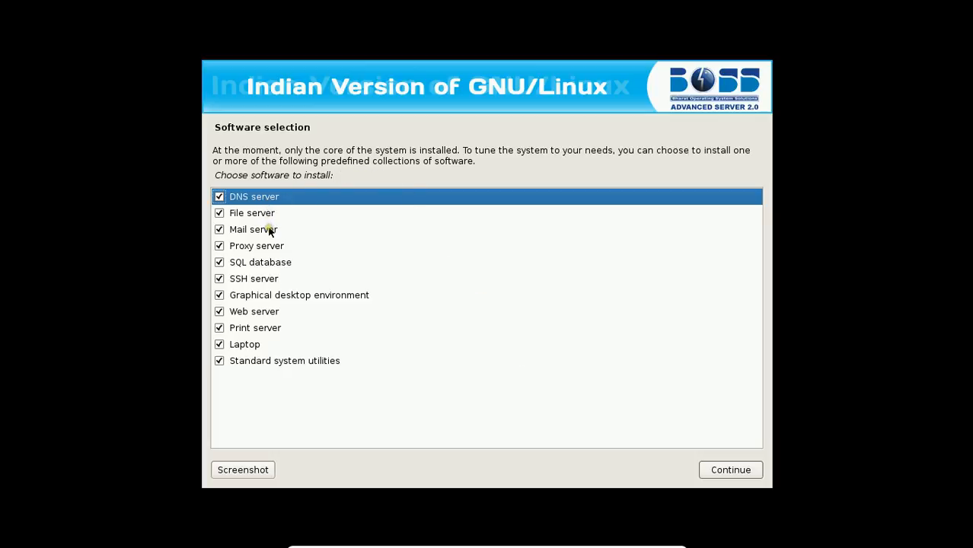
mouse_move(267, 265)
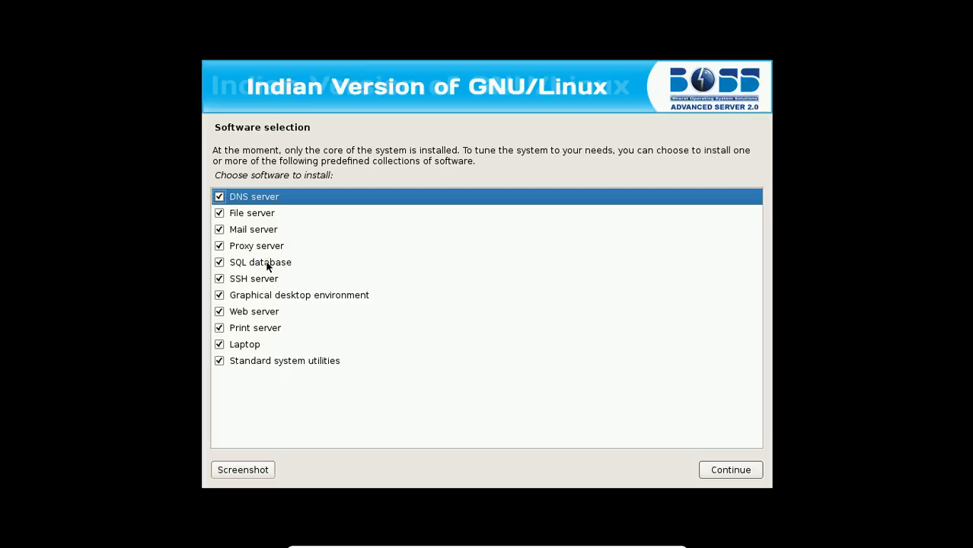
mouse_move(266, 285)
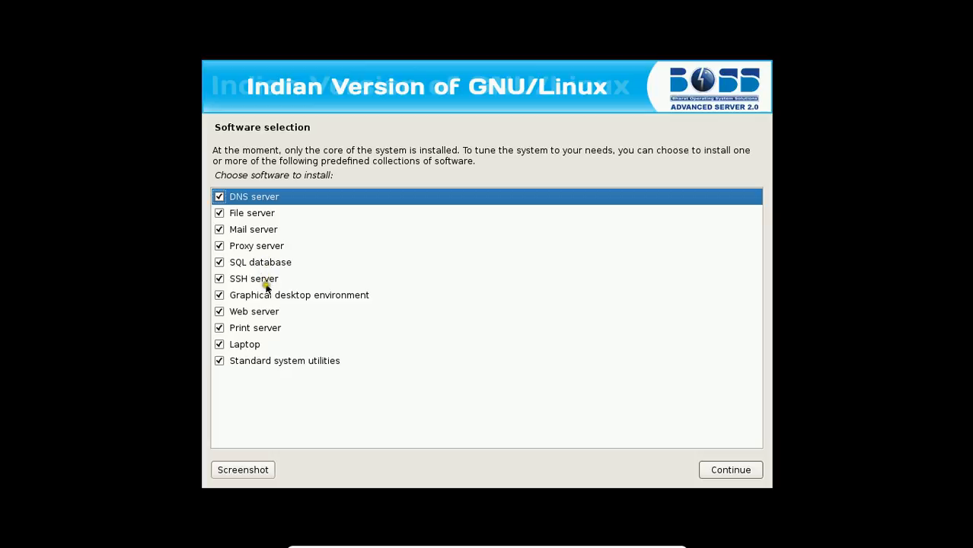
mouse_move(262, 311)
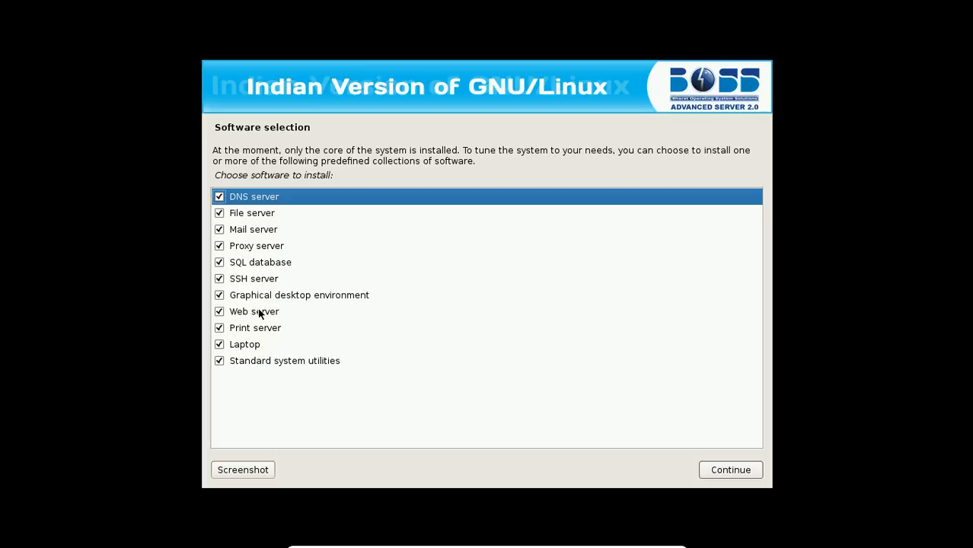
mouse_move(256, 334)
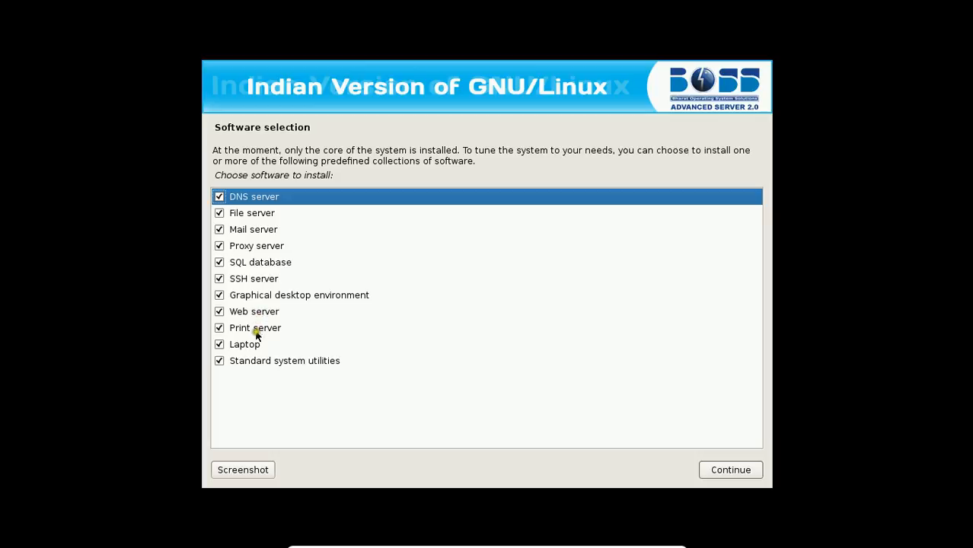
mouse_move(254, 365)
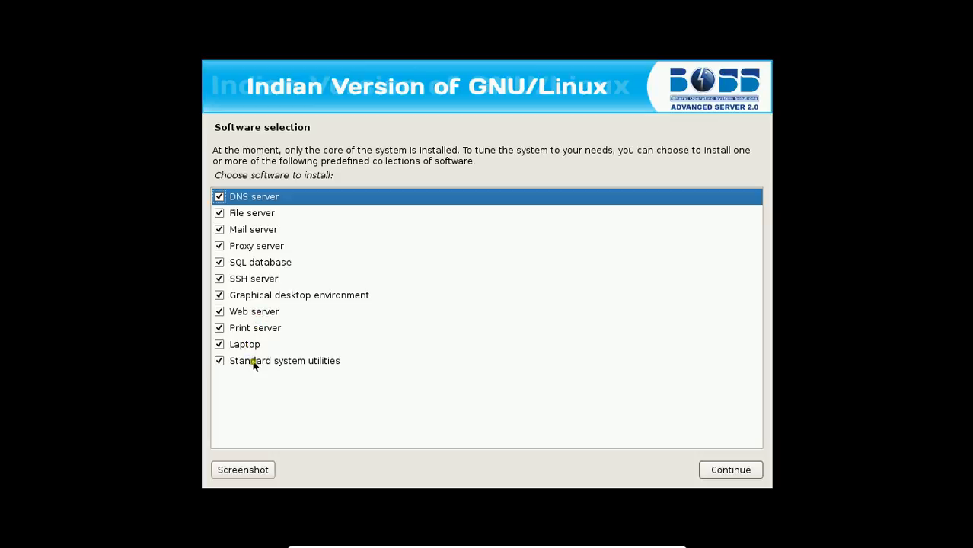
mouse_move(229, 316)
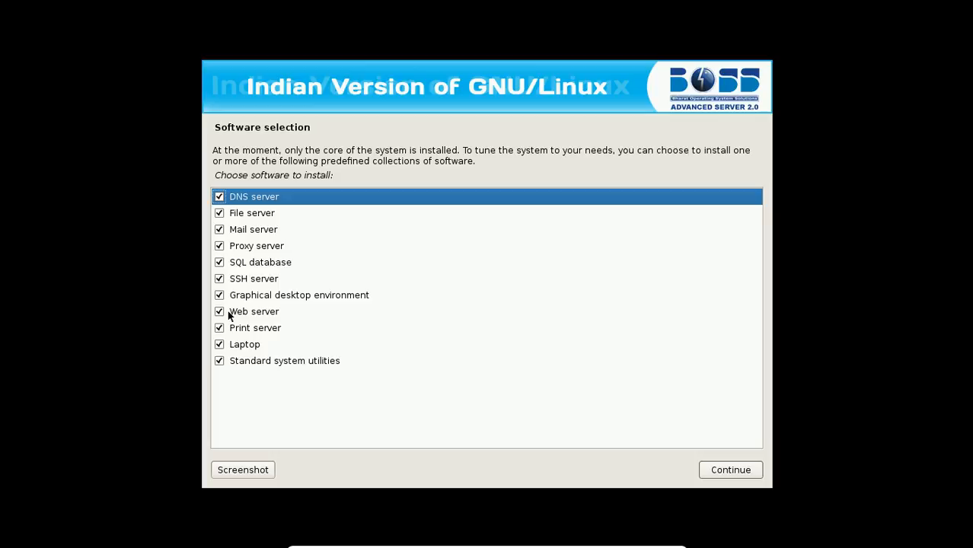
mouse_move(255, 320)
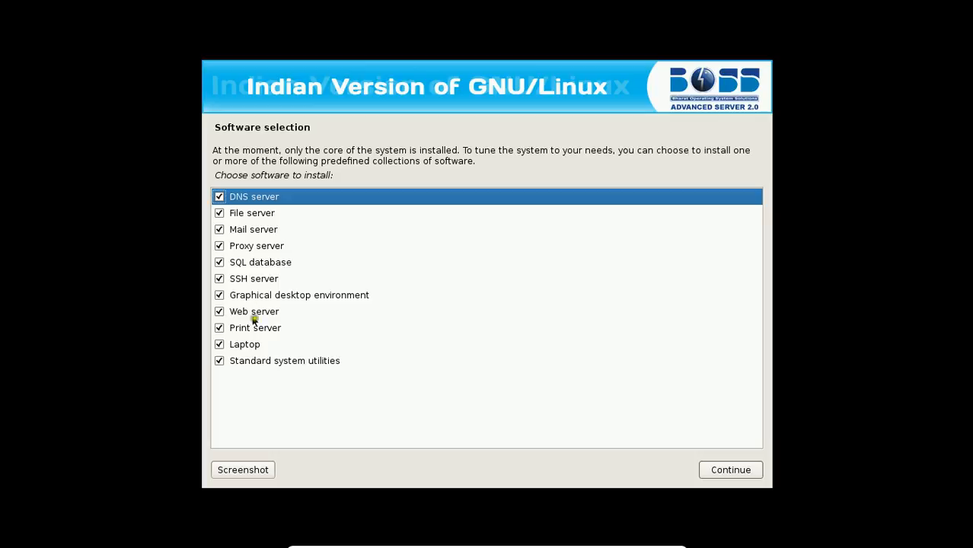
mouse_move(730, 478)
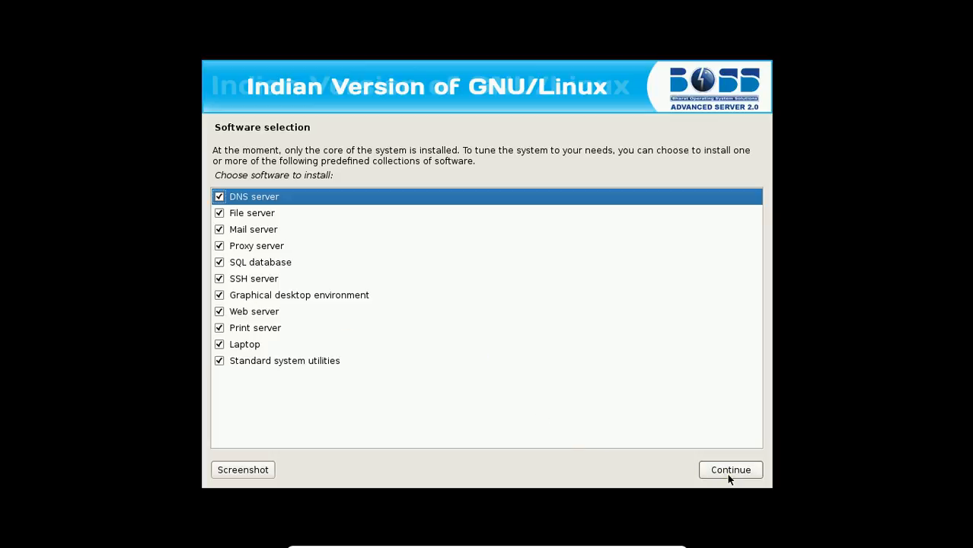
Keep all software collections checked and begin installing them
click(729, 469)
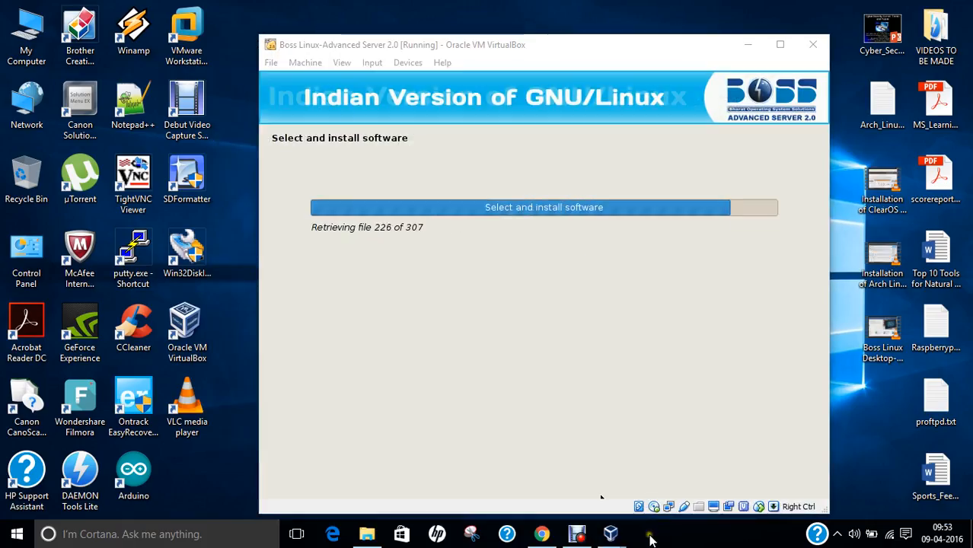
Switch the virtual machine to Full-screen Mode via the View menu
click(341, 63)
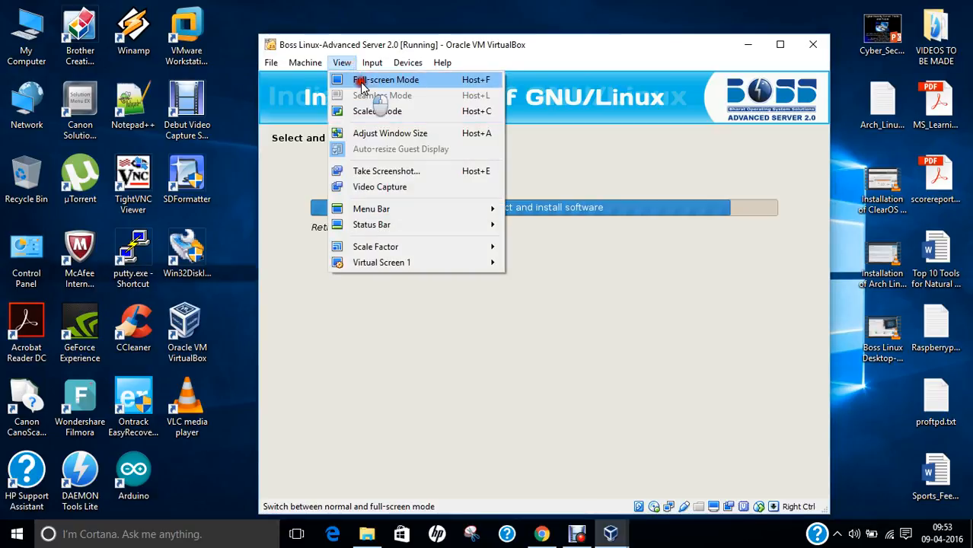
click(387, 79)
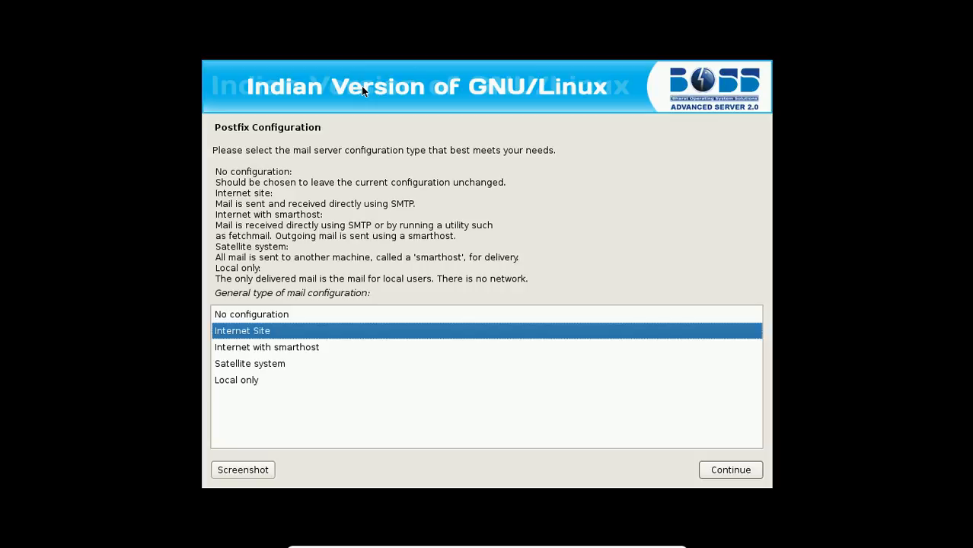
mouse_move(280, 234)
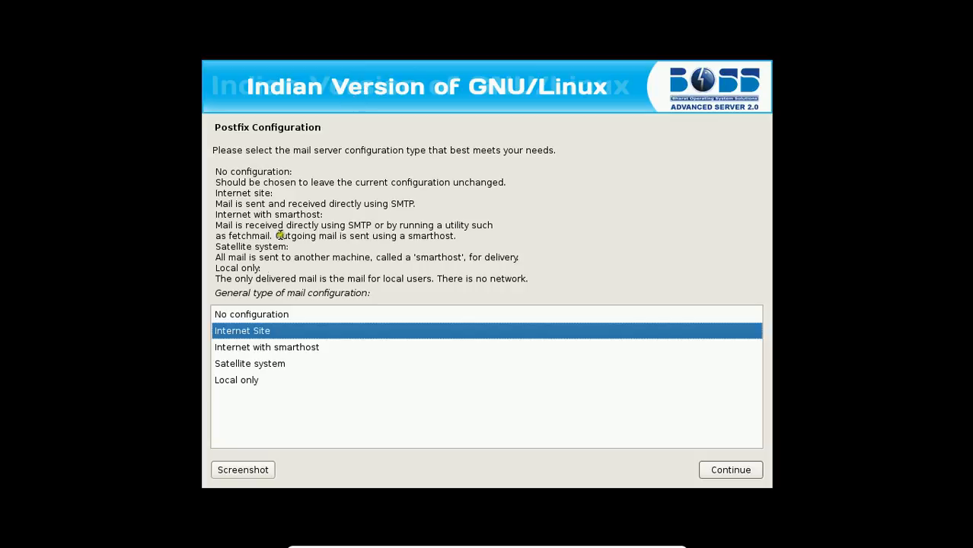
mouse_move(280, 298)
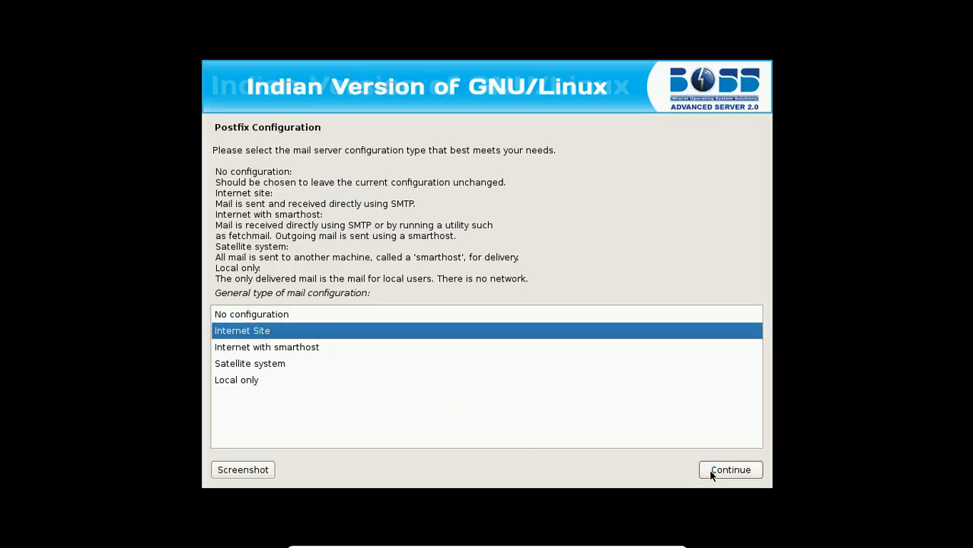
Accept Internet Site, mail name boss.boss, blank MySQL and LDAP passwords, and Yes for courier-base directories
click(728, 469)
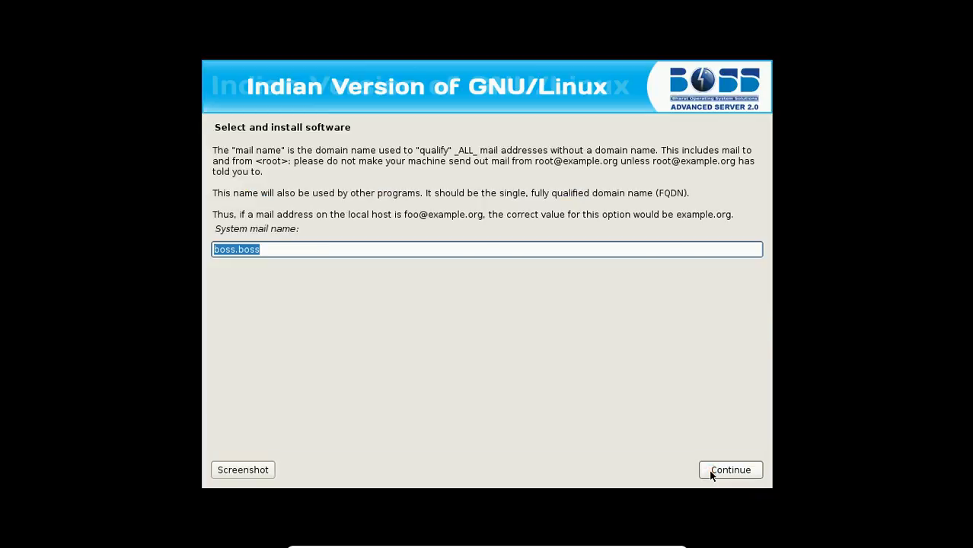
click(728, 469)
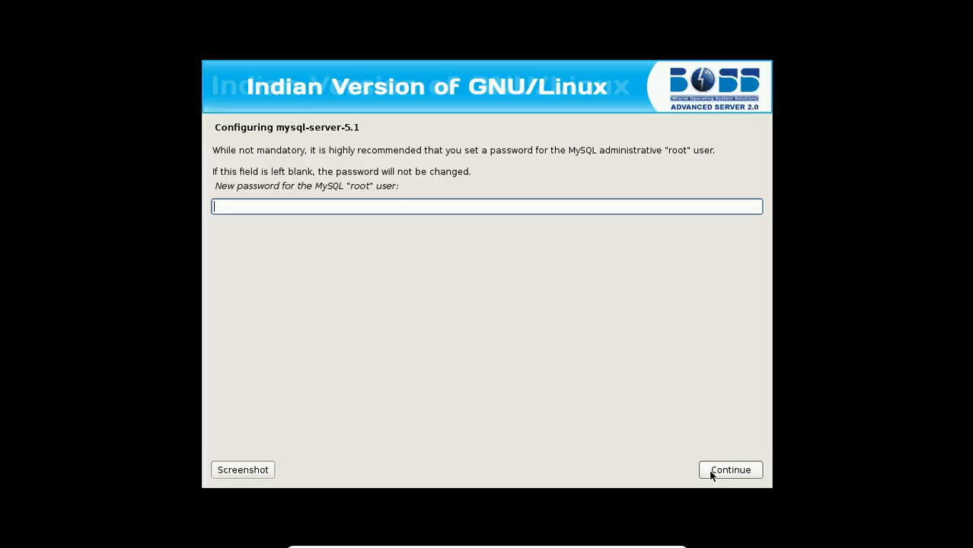
click(730, 469)
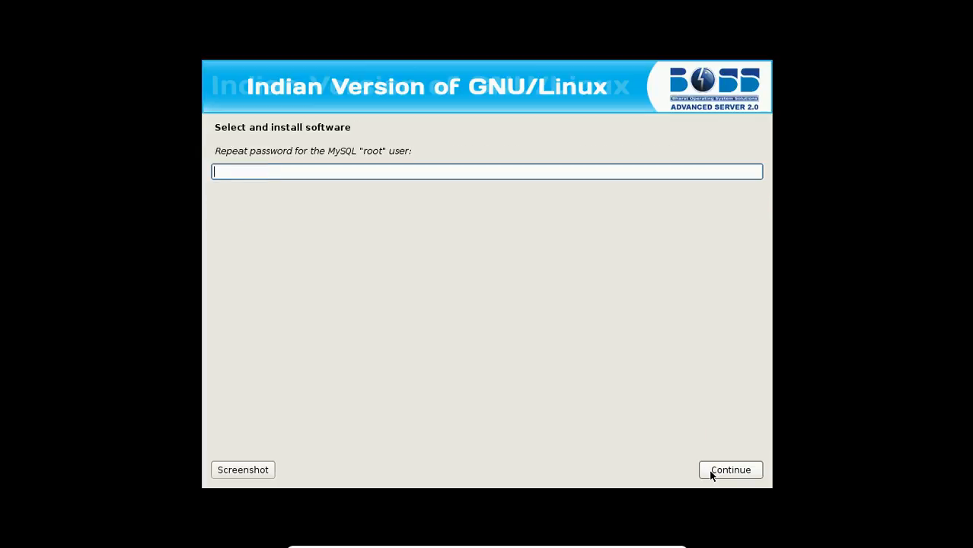
click(730, 470)
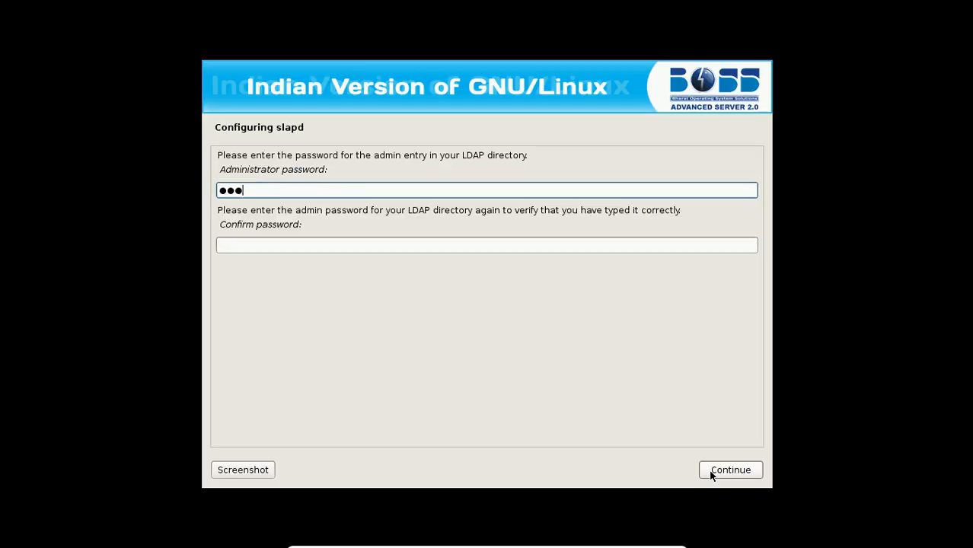
click(730, 469)
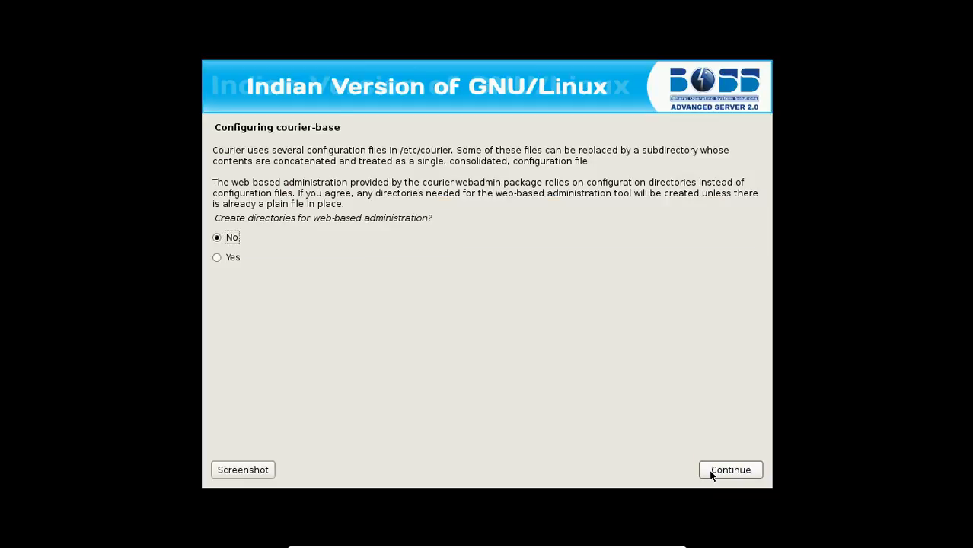
click(216, 258)
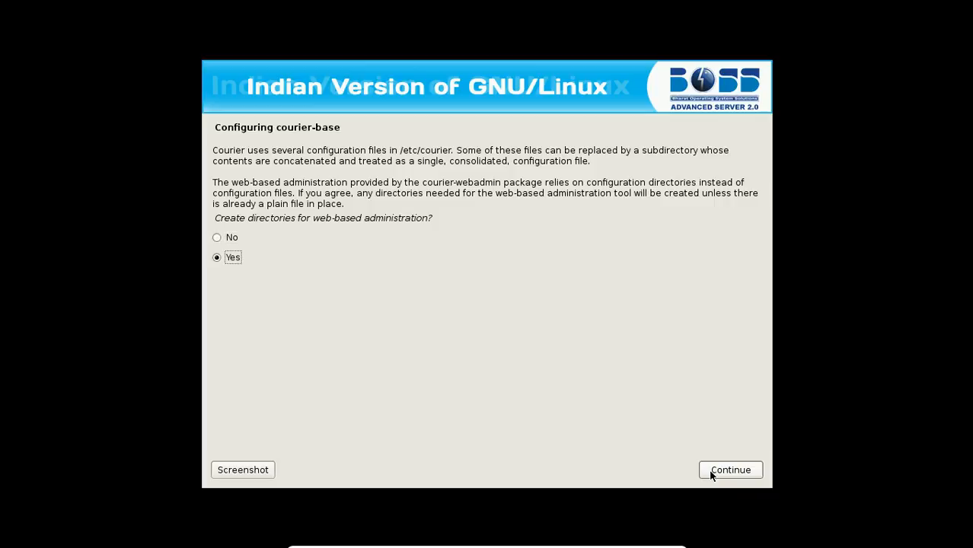
Confirm courier-base and set the DHCP relay server to 10.0.2.15
click(728, 469)
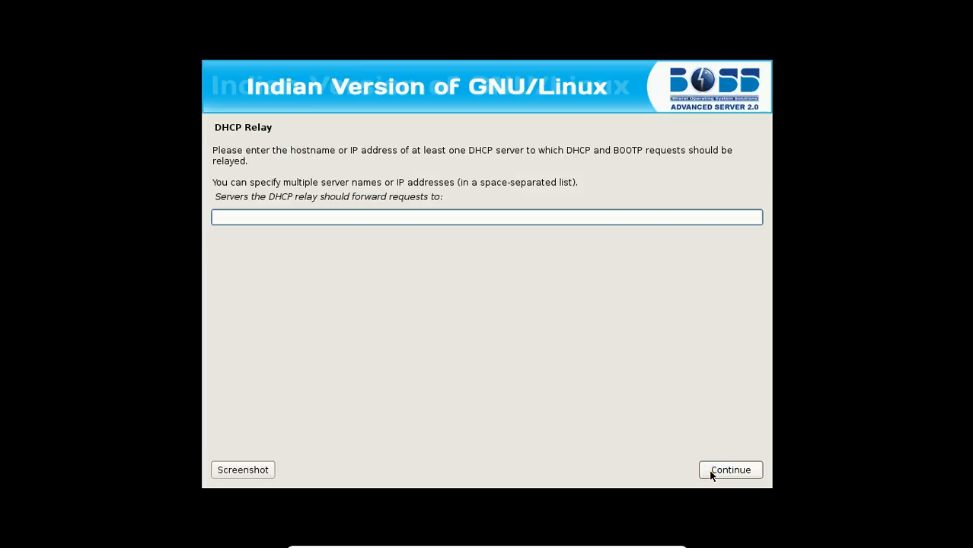
click(488, 216)
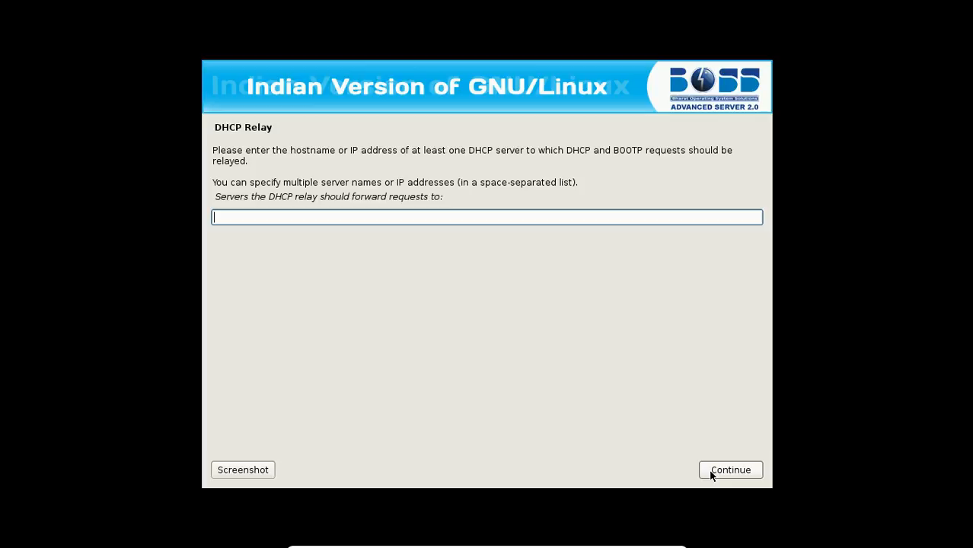
text(10.0)
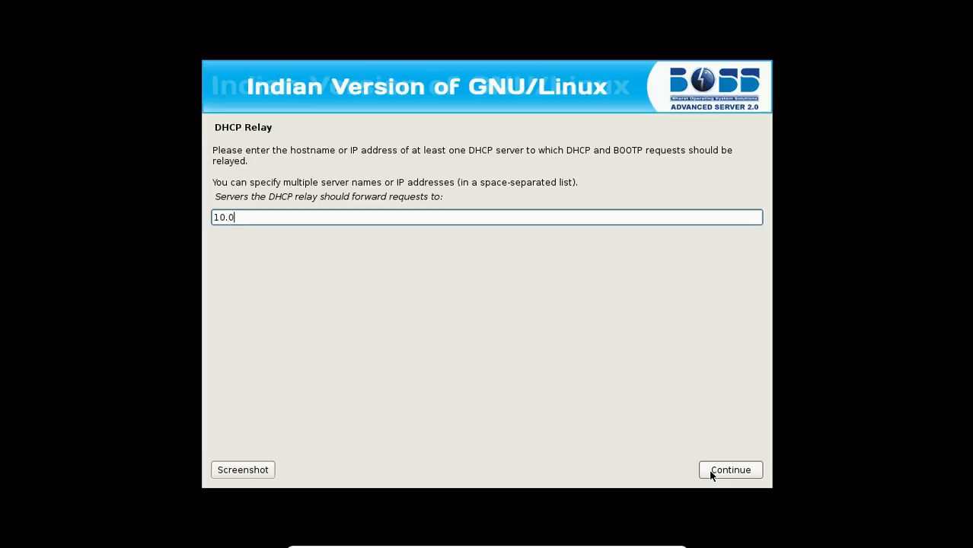
text(.2.15)
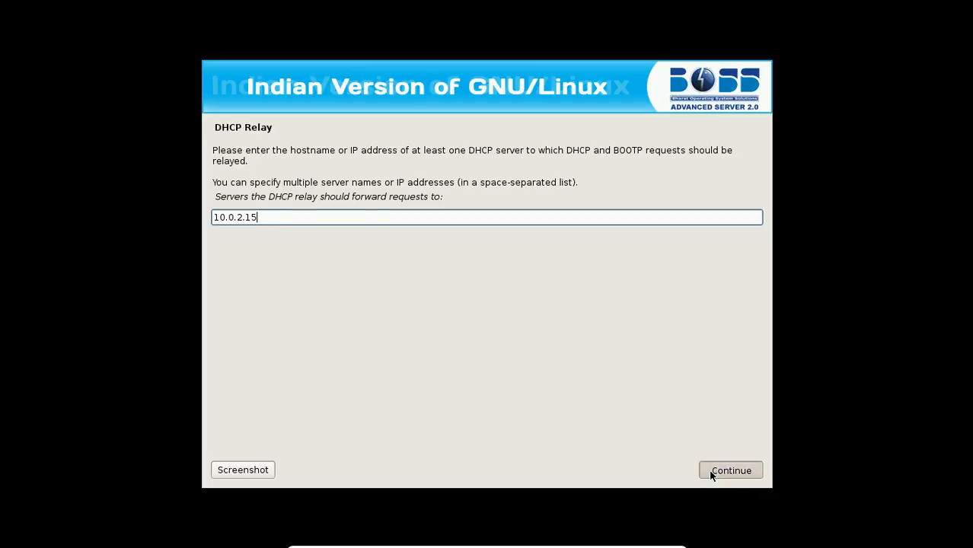
click(730, 469)
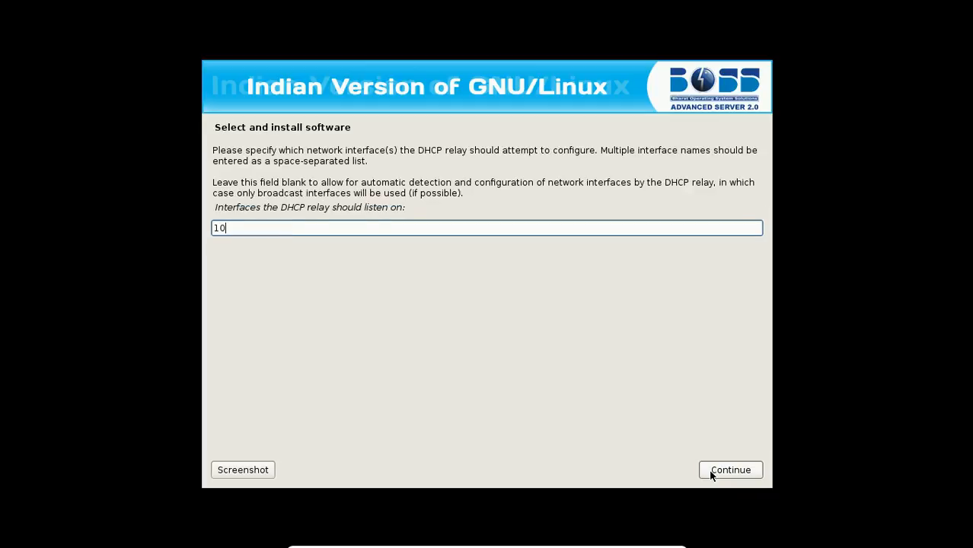
Submit the relay interfaces, skip extra options, keep standalone ProFTPd and root-only mrtg.cfg
text(.0.2.)
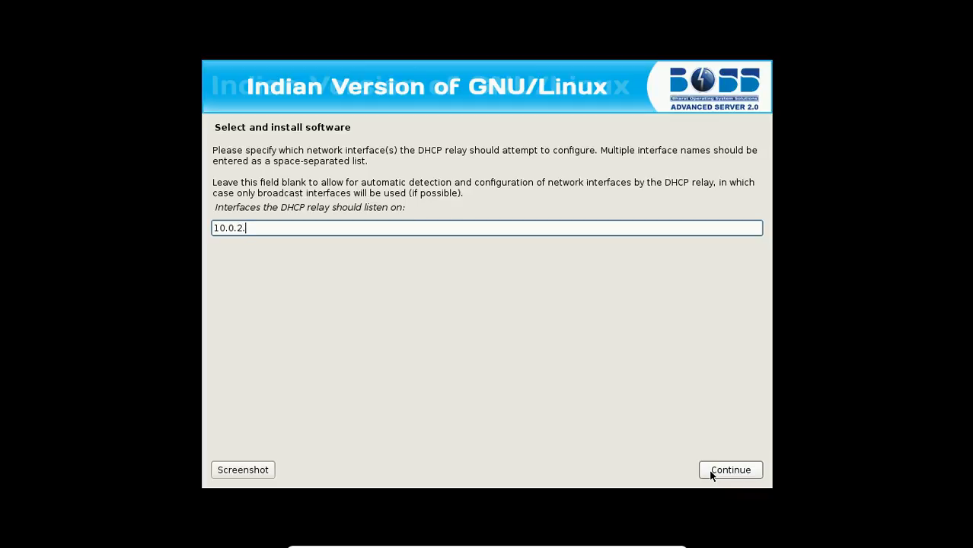
click(730, 470)
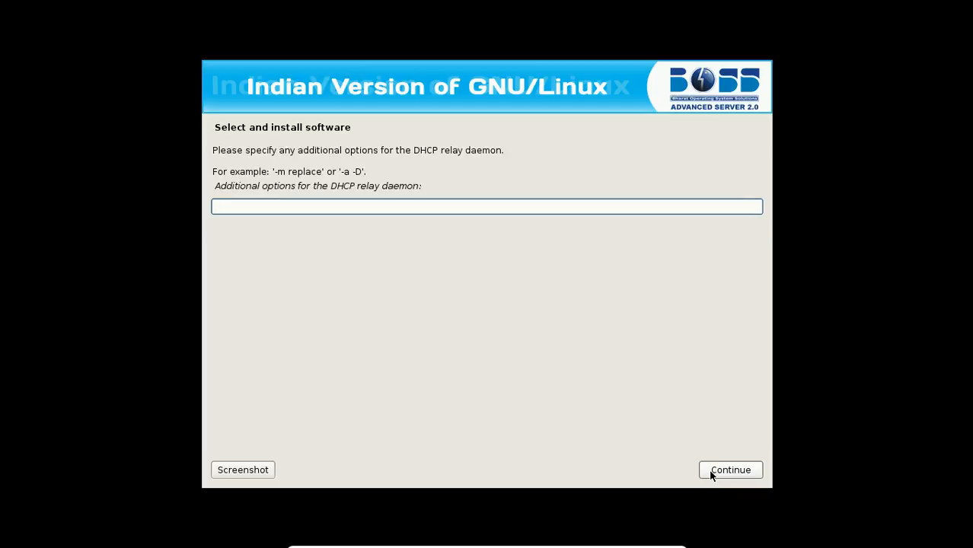
click(730, 469)
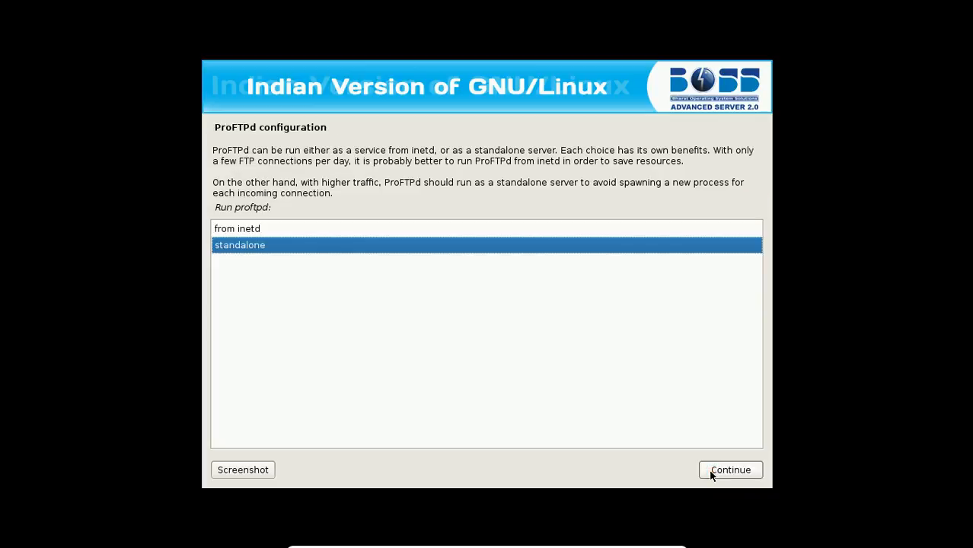
click(730, 469)
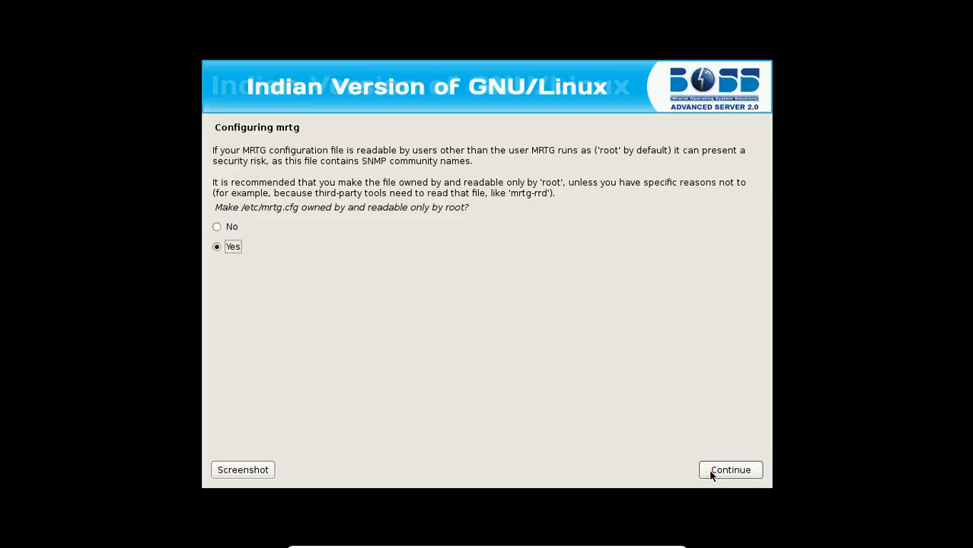
mouse_move(564, 414)
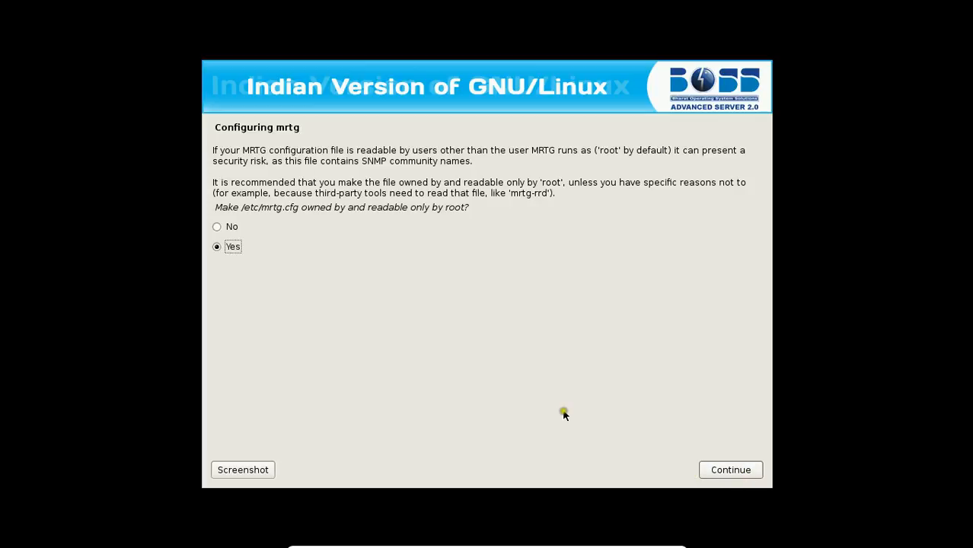
click(729, 470)
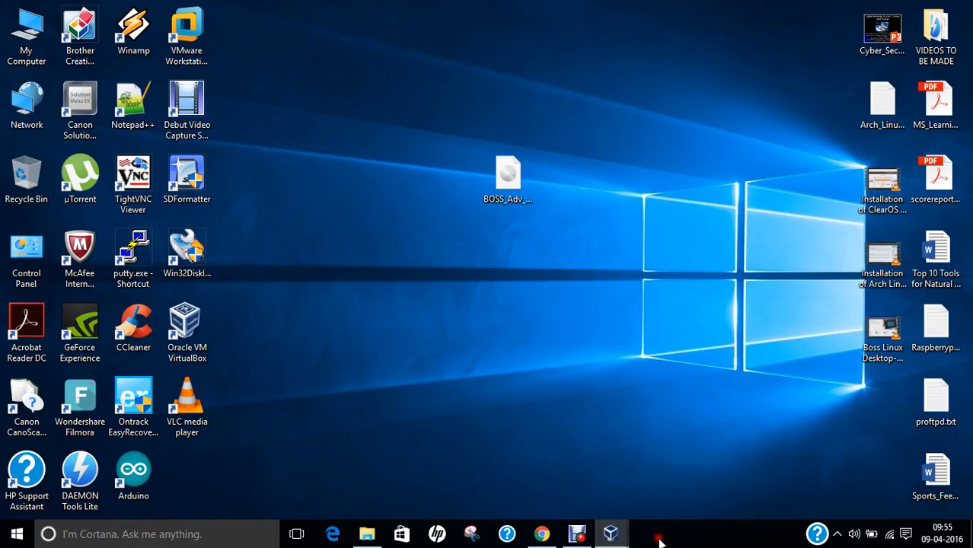
click(611, 534)
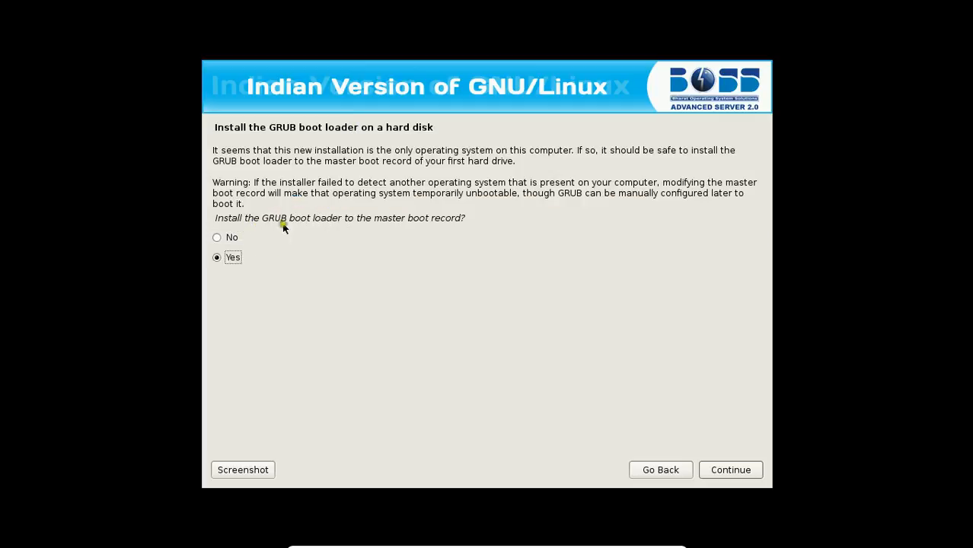
mouse_move(417, 317)
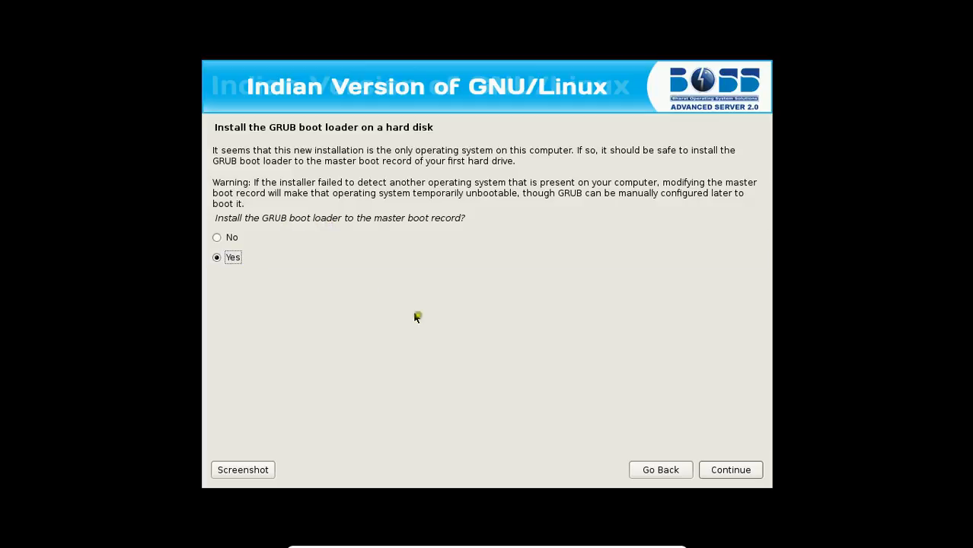
Install GRUB to the master boot record and let the installation finish
click(729, 470)
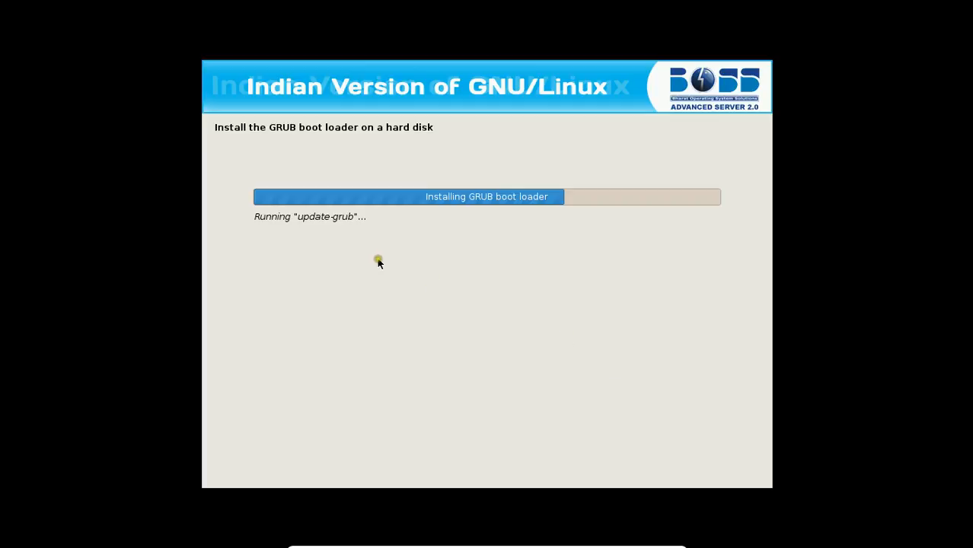
mouse_move(393, 247)
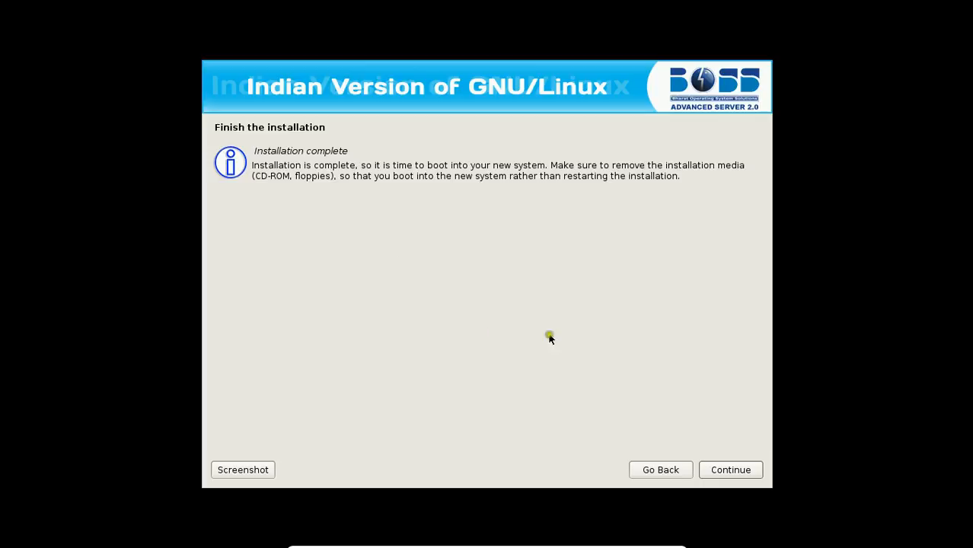
Reboot the finished install and boot the BOSS Advanced Server entry from GRUB
click(730, 469)
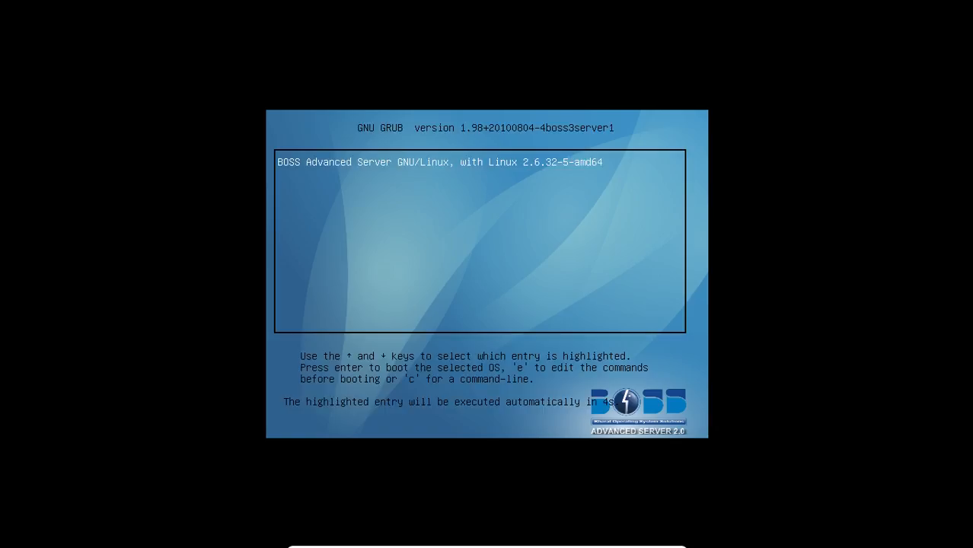
key(Return)
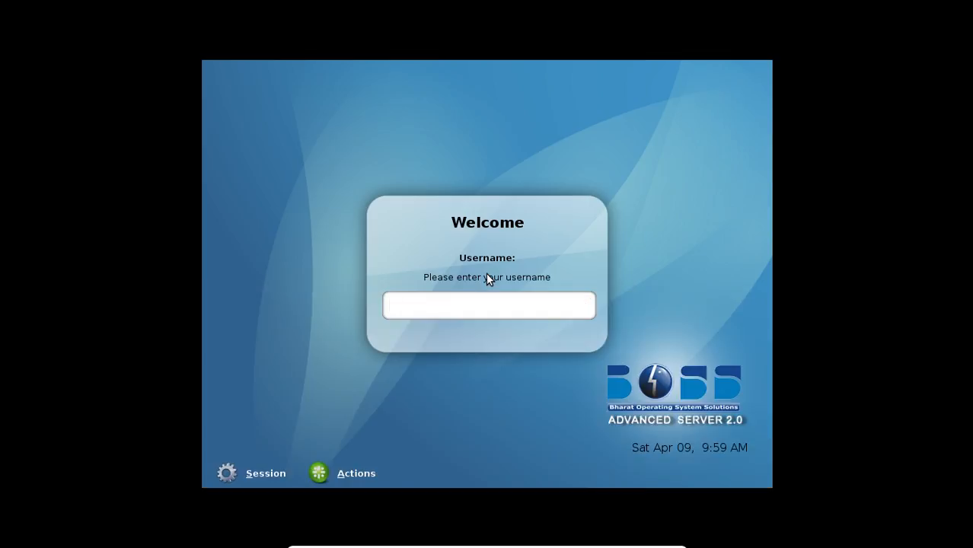
Log in at the GDM screen as 'root' with its password to reach the GNOME desktop
text(root)
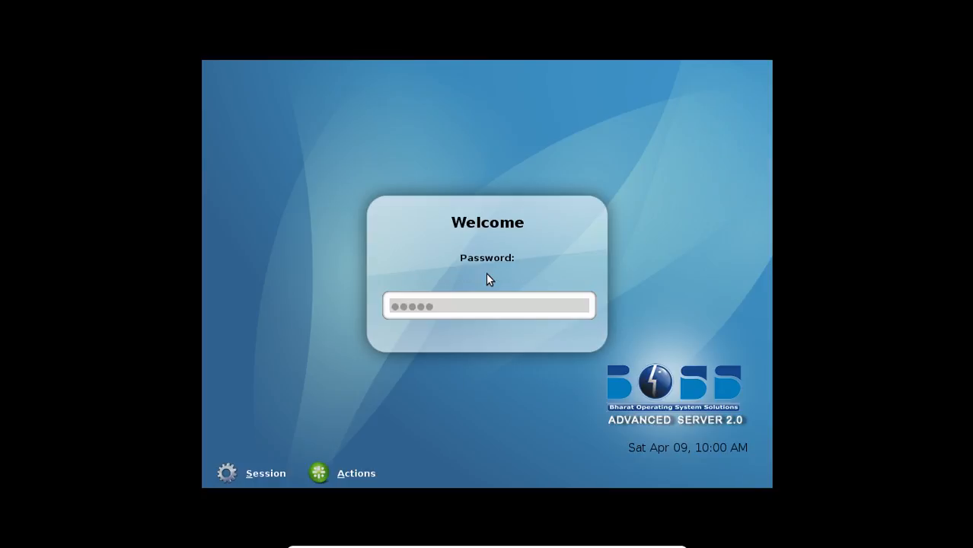
key(Return)
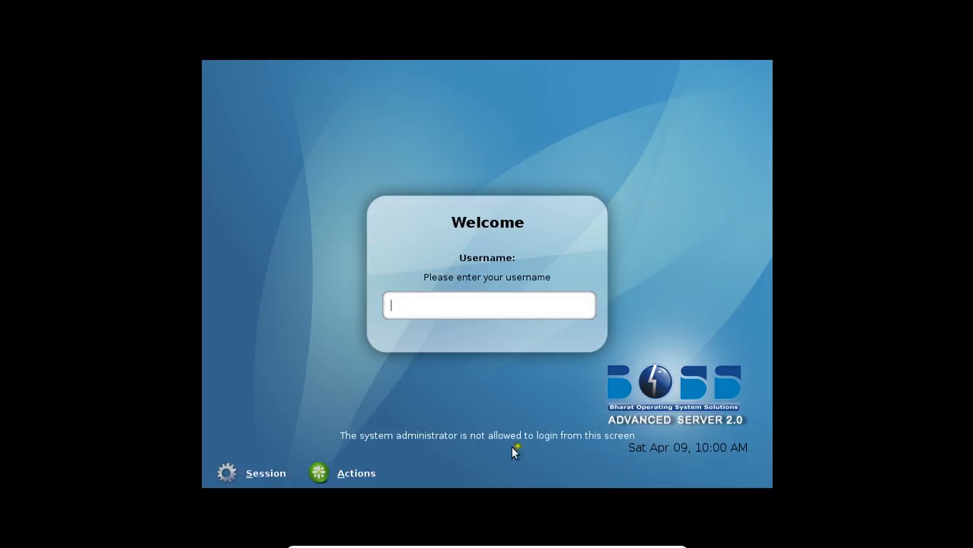
mouse_move(555, 447)
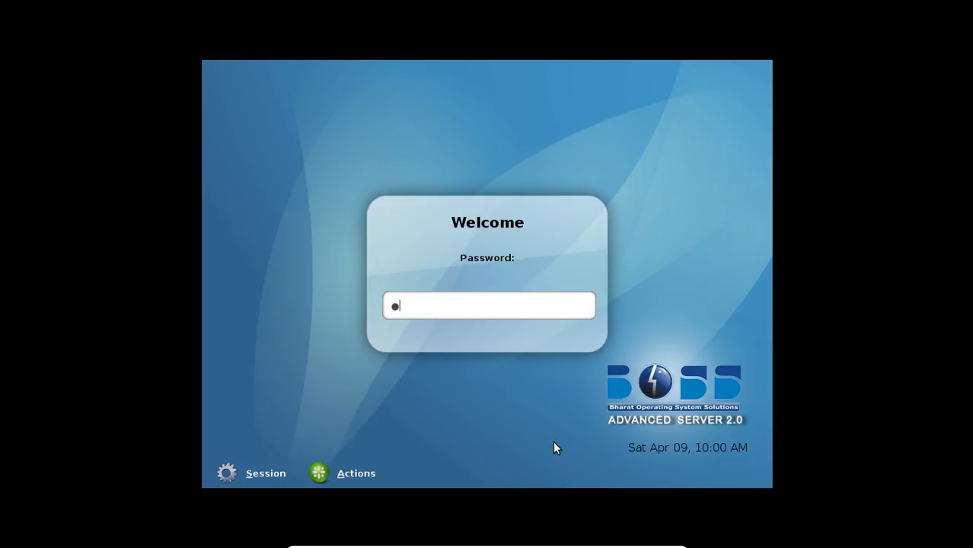
key(Return)
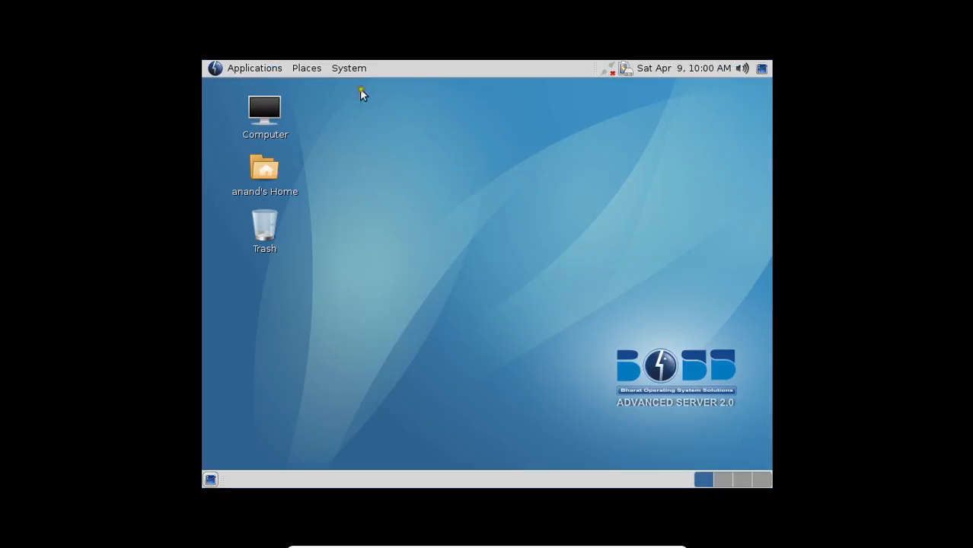
Launch System Monitor from Applications > System Tools and view its resource graphs
click(254, 67)
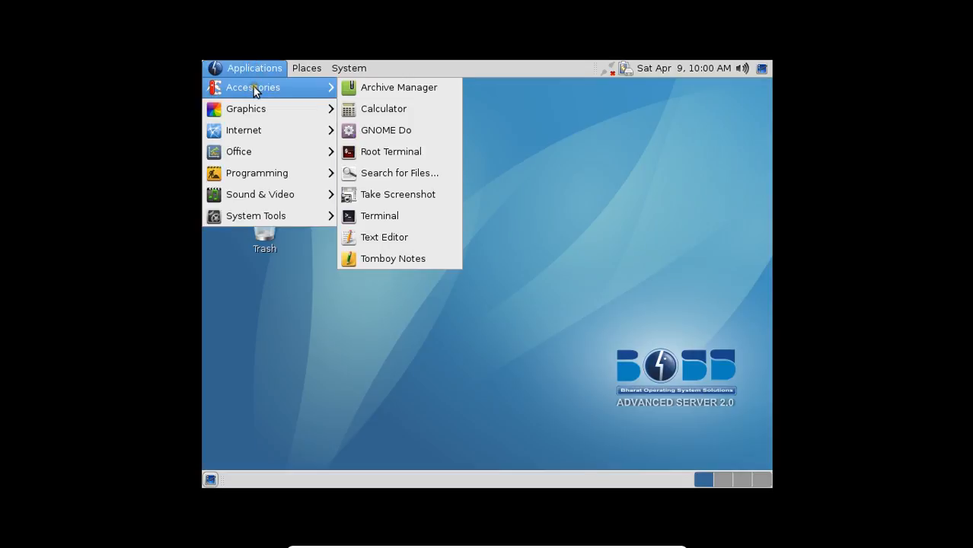
mouse_move(245, 108)
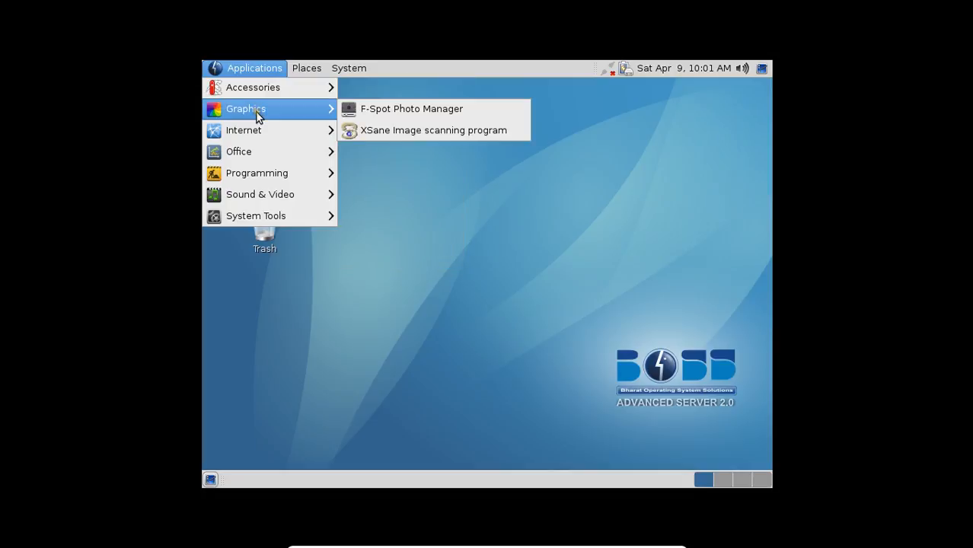
mouse_move(244, 131)
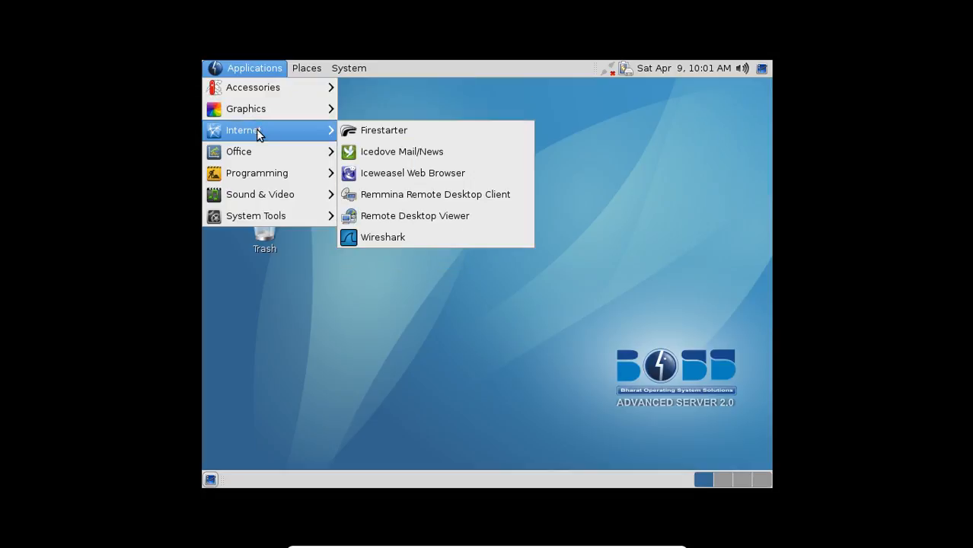
mouse_move(259, 136)
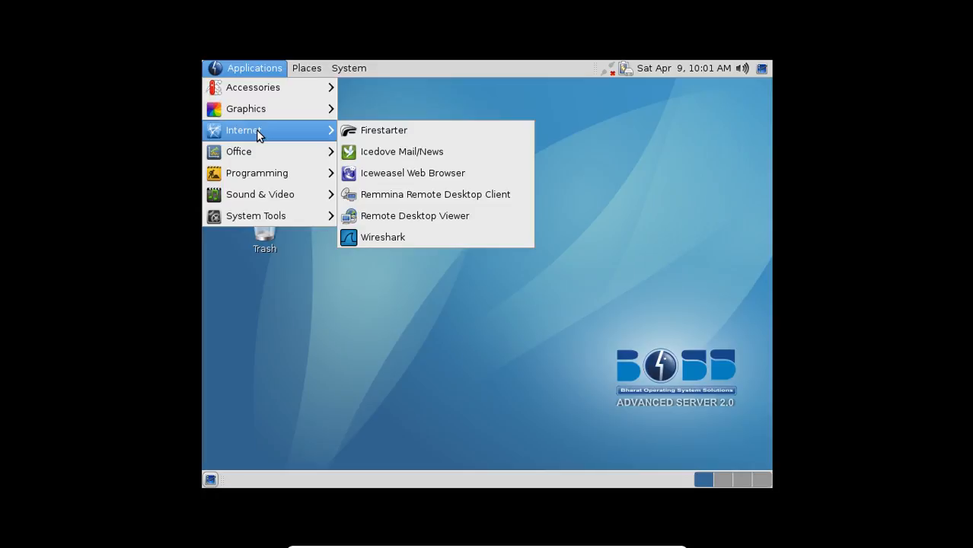
mouse_move(237, 151)
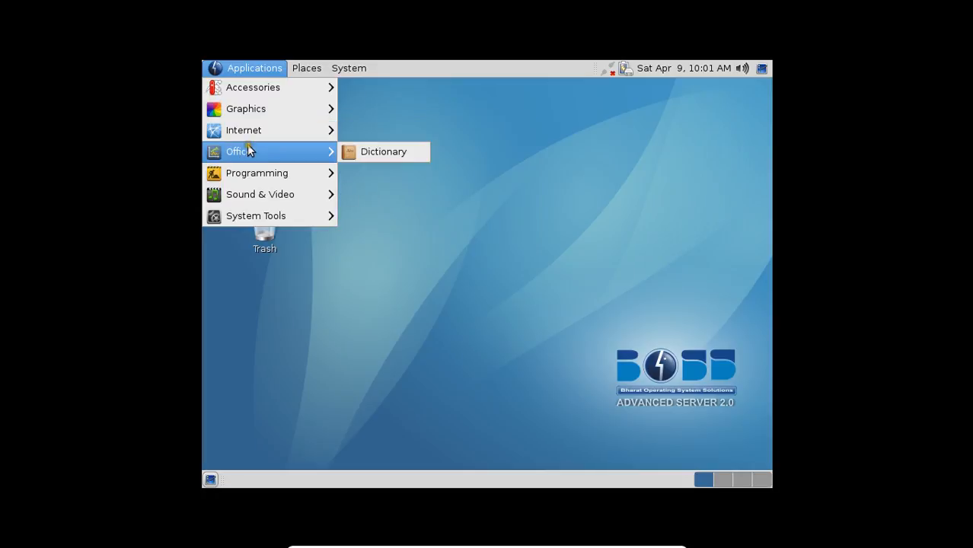
mouse_move(255, 174)
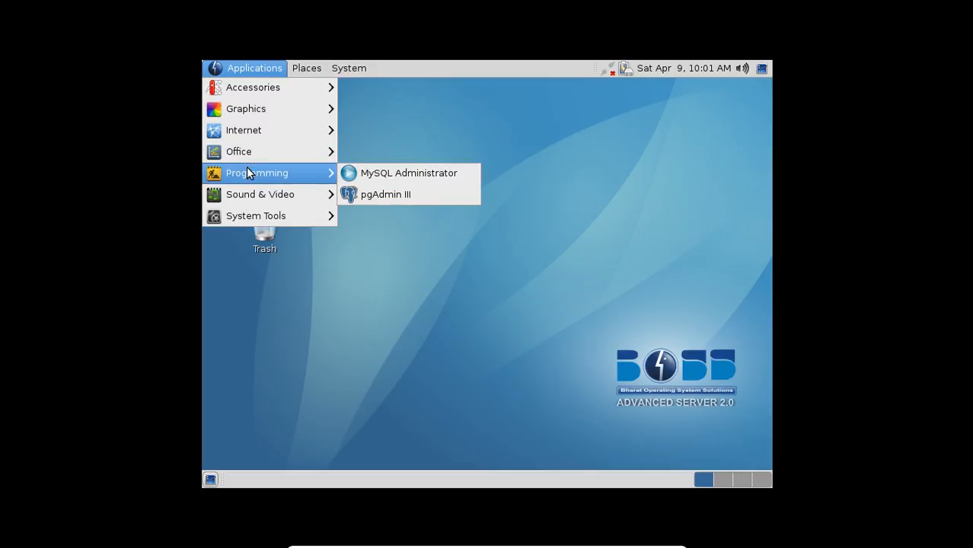
mouse_move(259, 195)
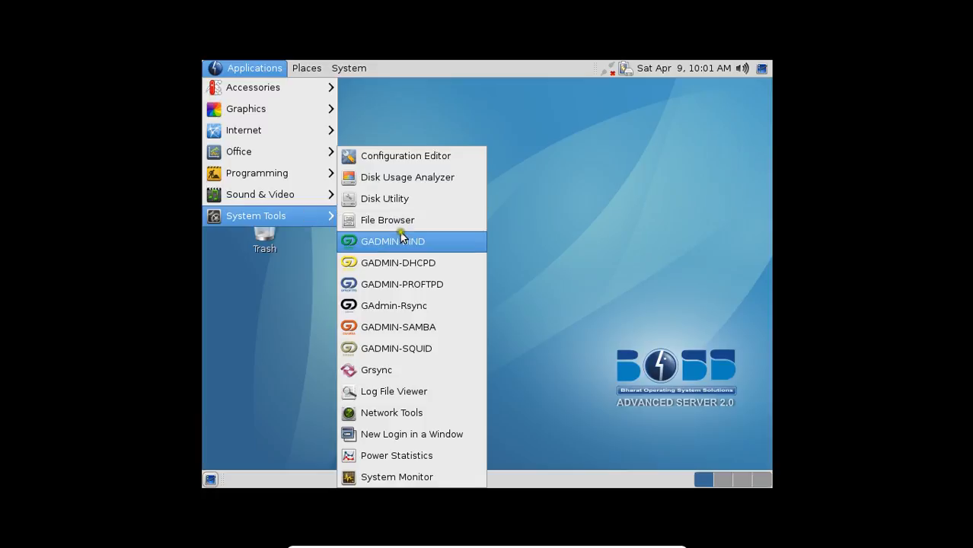
mouse_move(399, 262)
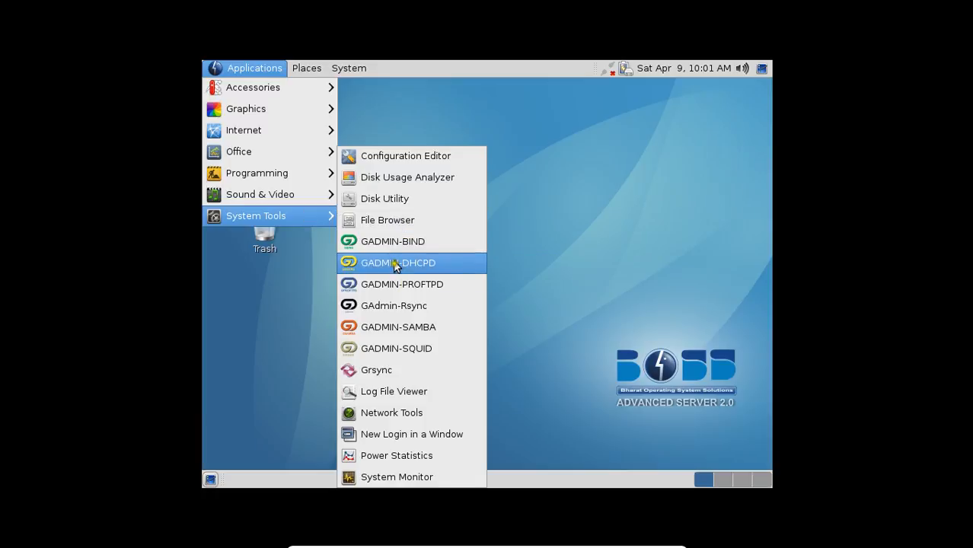
mouse_move(396, 285)
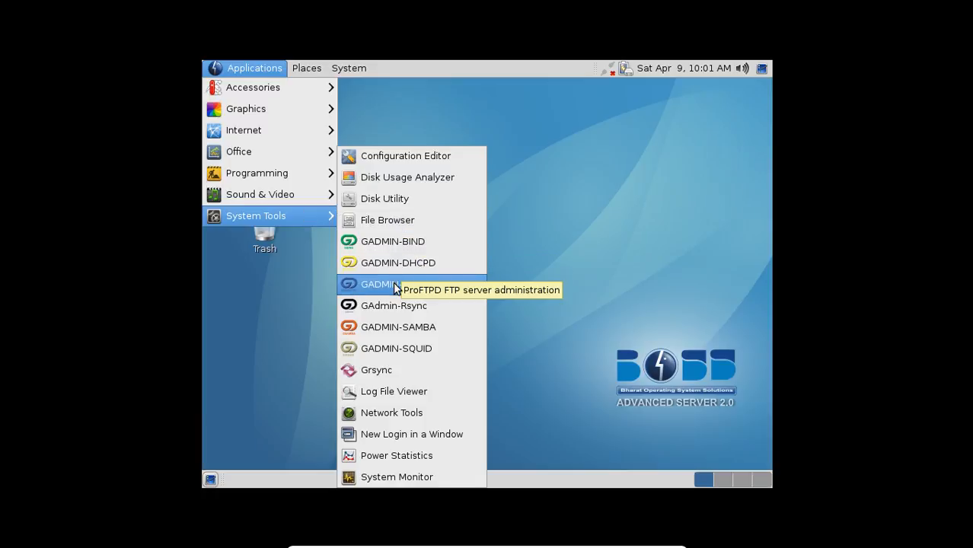
mouse_move(393, 305)
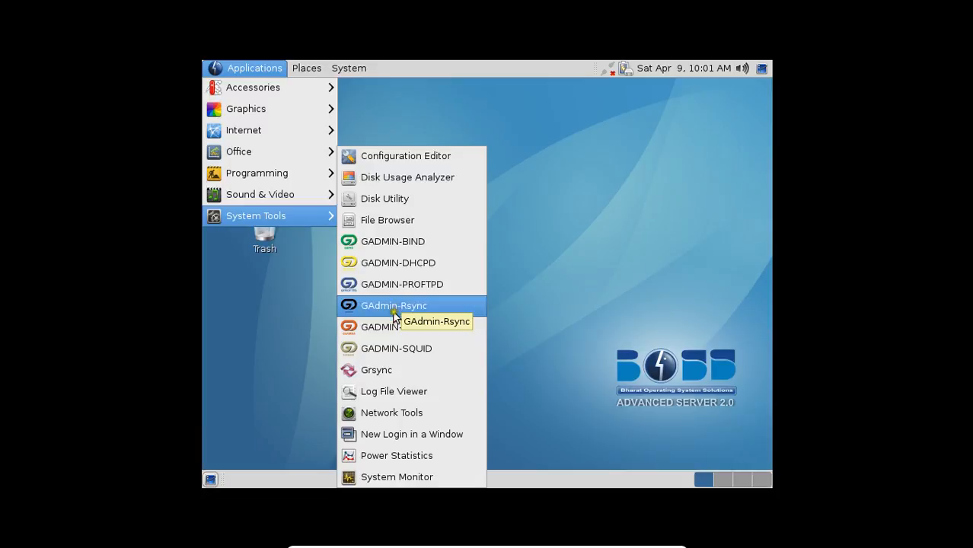
mouse_move(396, 347)
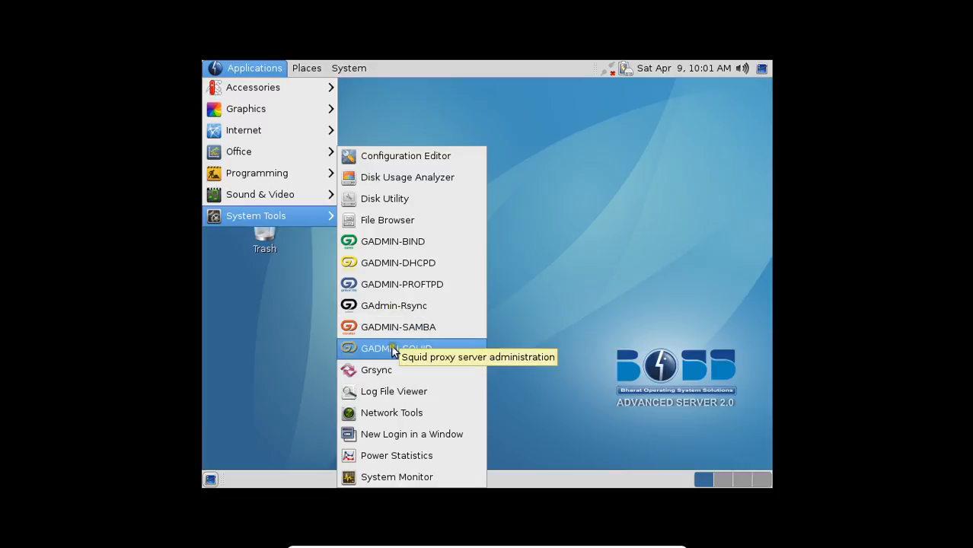
click(396, 476)
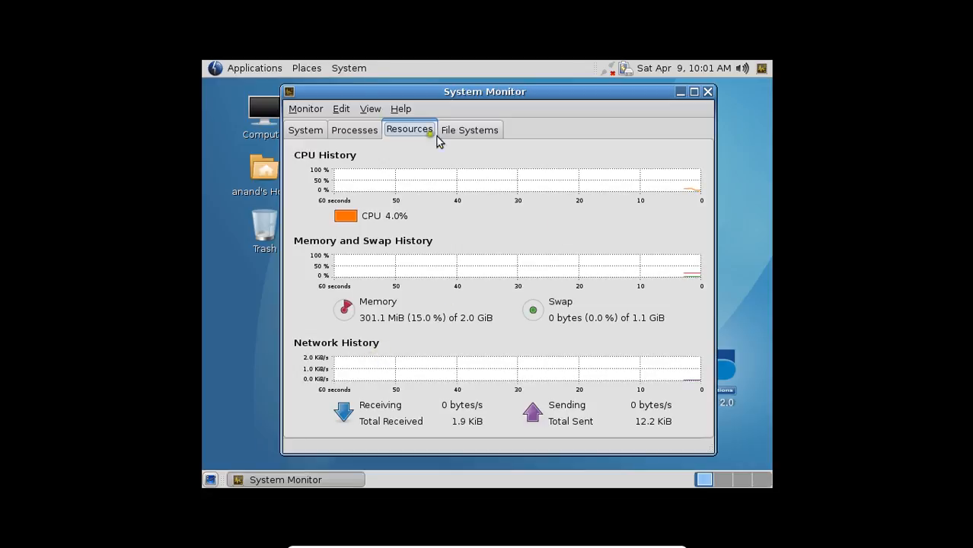
Close System Monitor and browse the System menu's Preferences options
click(709, 91)
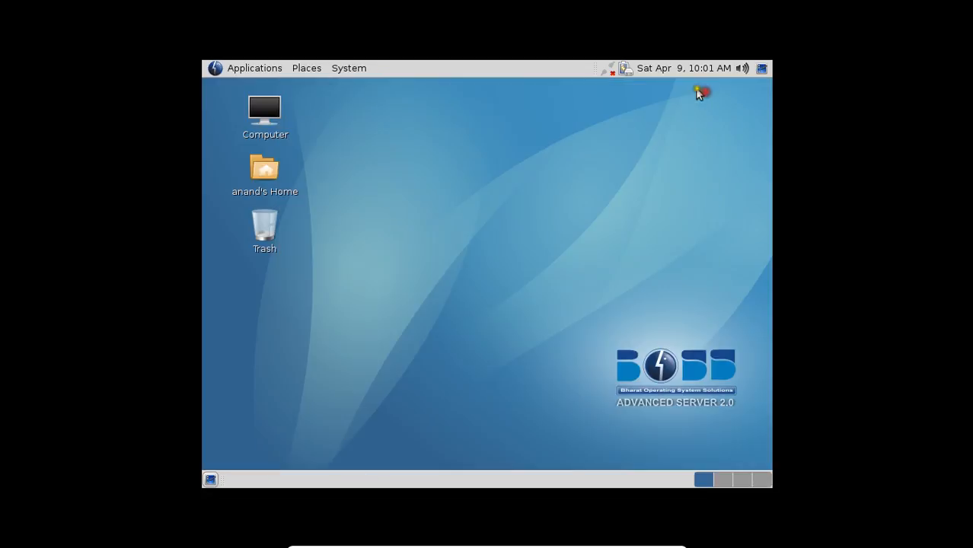
click(349, 67)
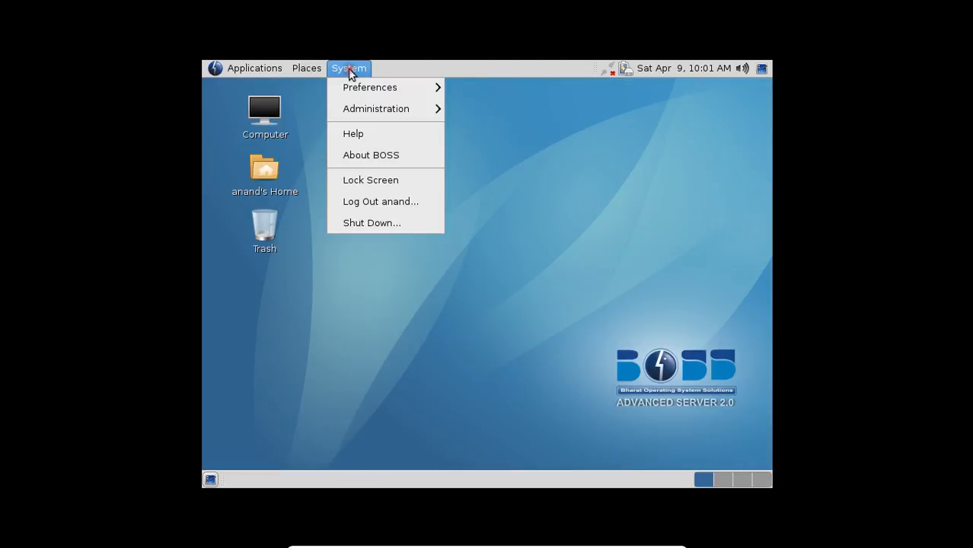
mouse_move(371, 87)
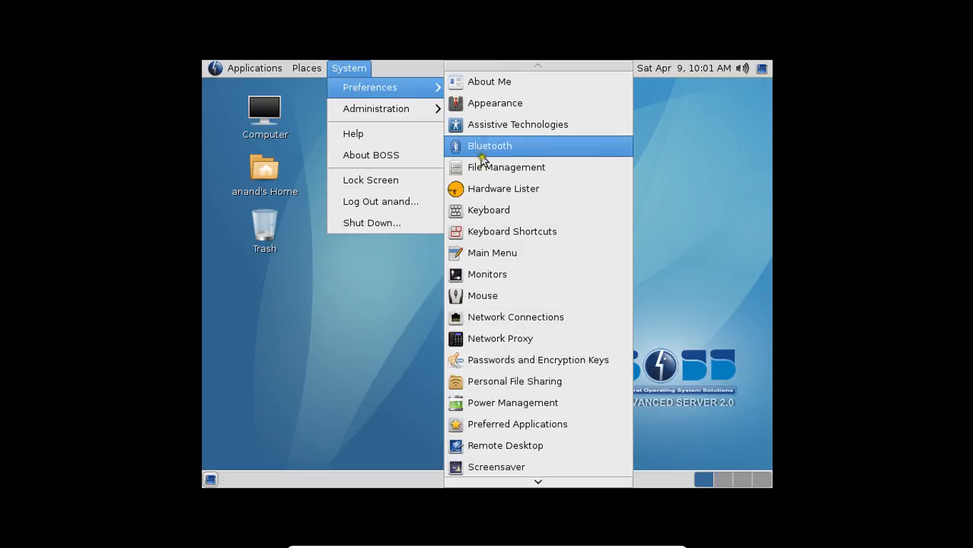
click(487, 274)
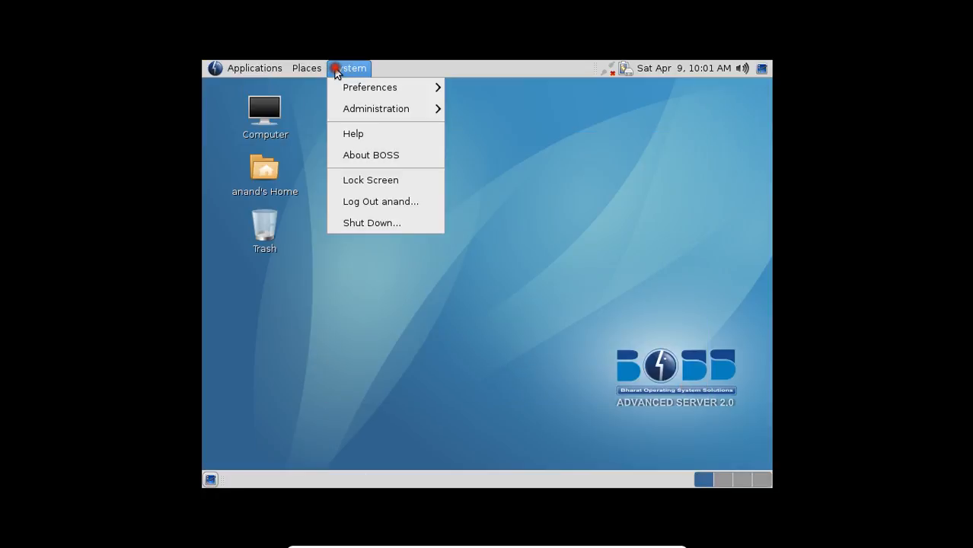
mouse_move(381, 155)
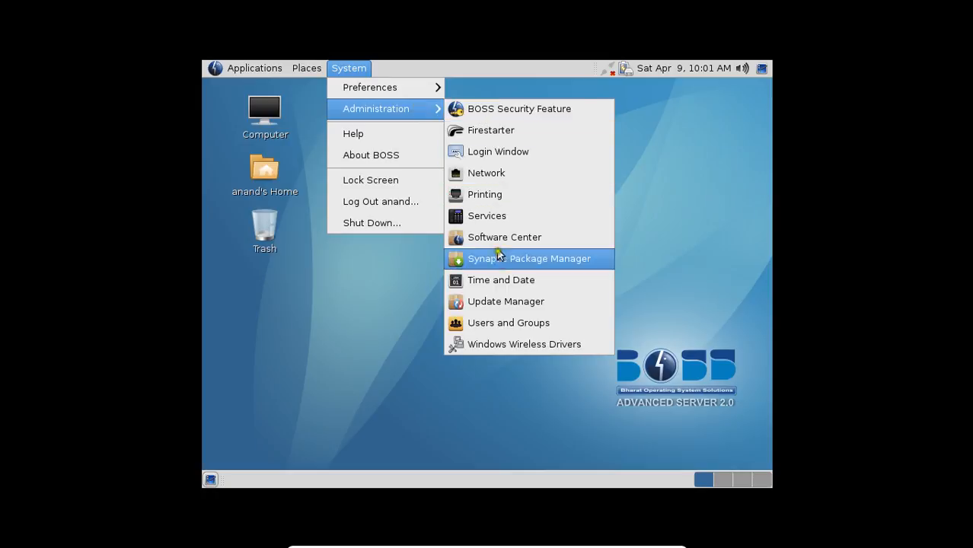
Start Synaptic as superuser, dismiss the Quick Introduction, and list the Email section's 32 packages
click(529, 259)
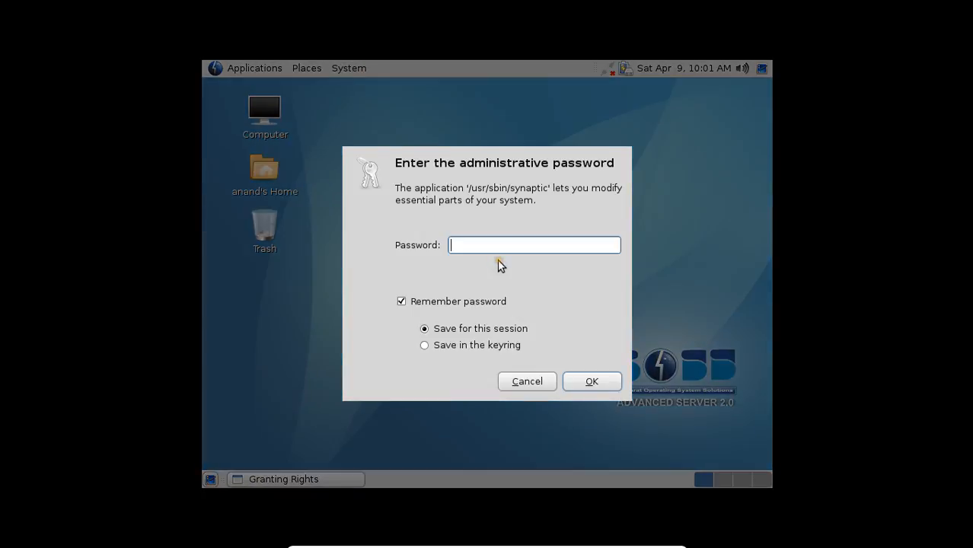
click(528, 380)
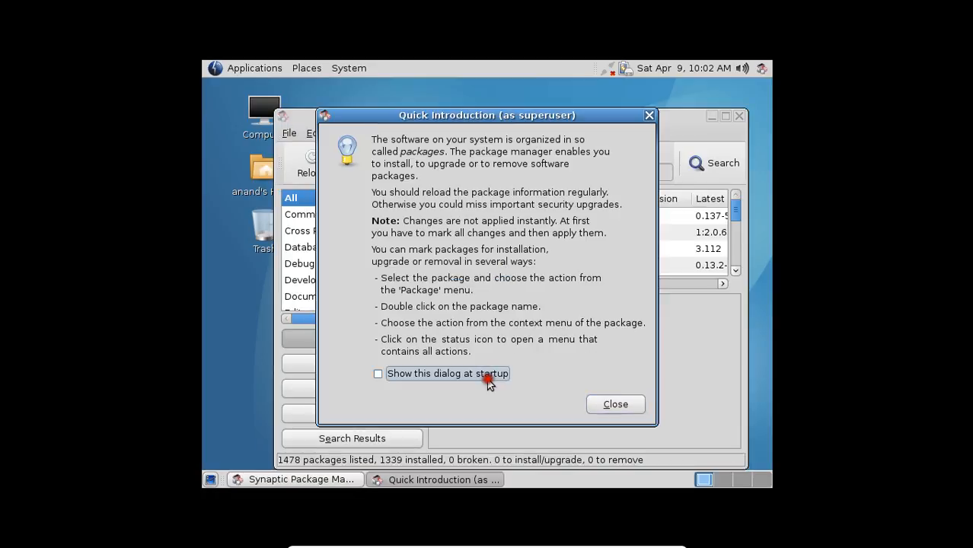
click(616, 405)
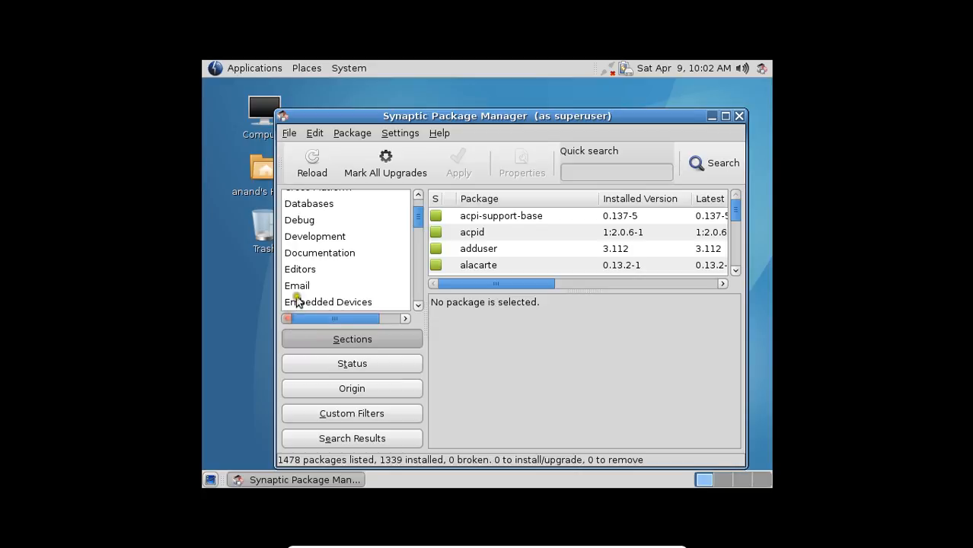
click(297, 286)
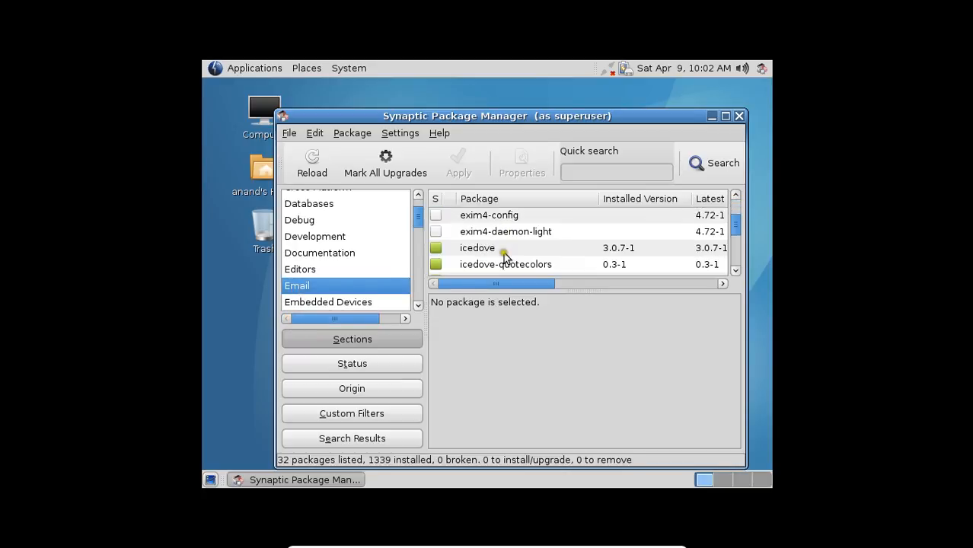
scroll(down, 3)
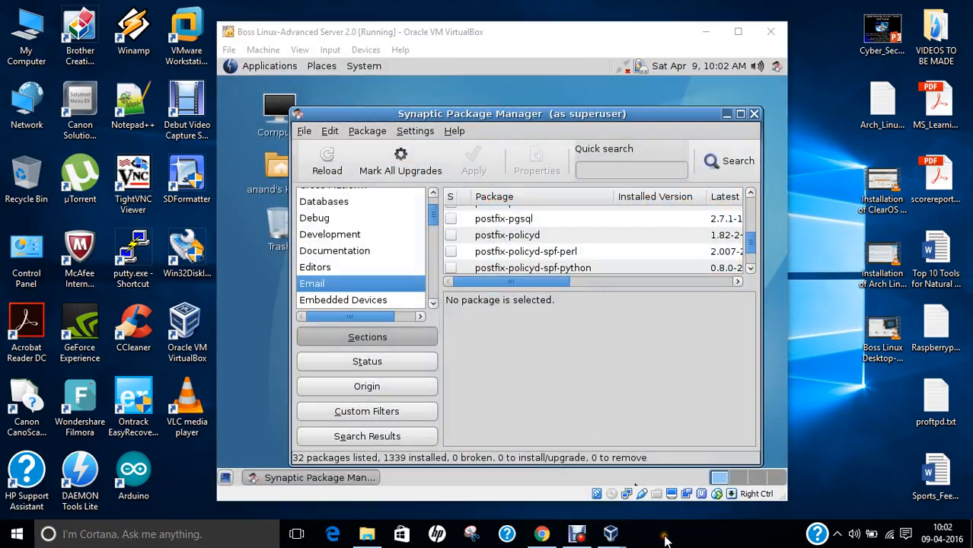
mouse_move(667, 541)
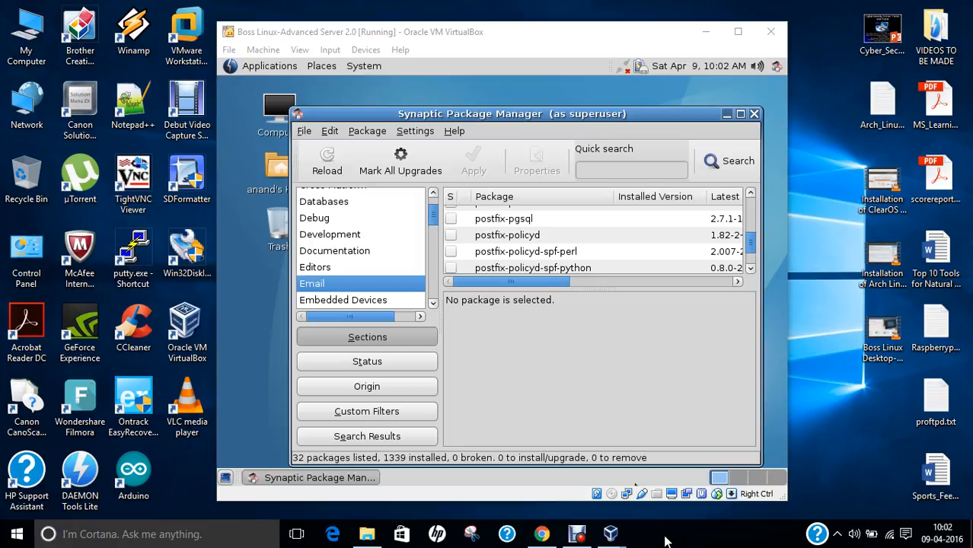